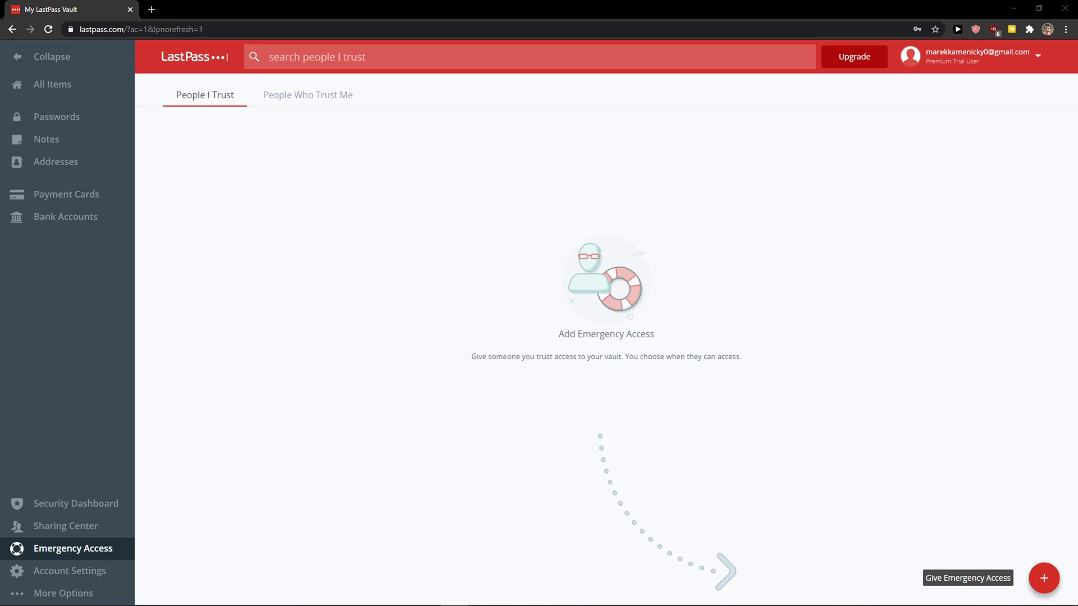
mouse_move(330, 347)
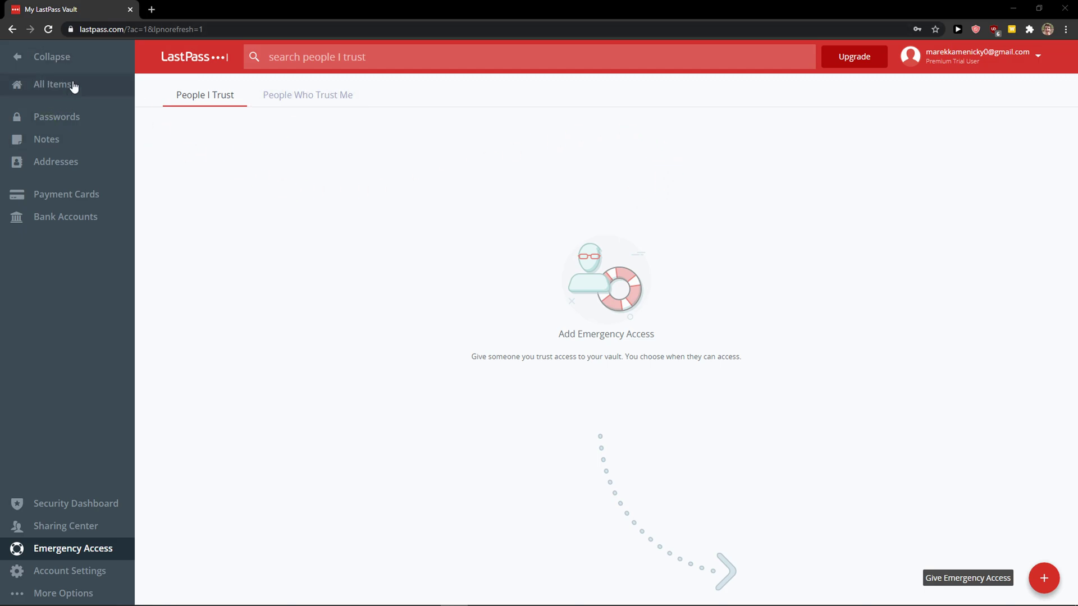
Step: Browse the empty All Items, Passwords, Notes, Payment Cards and Bank Accounts categories
left_click(52, 84)
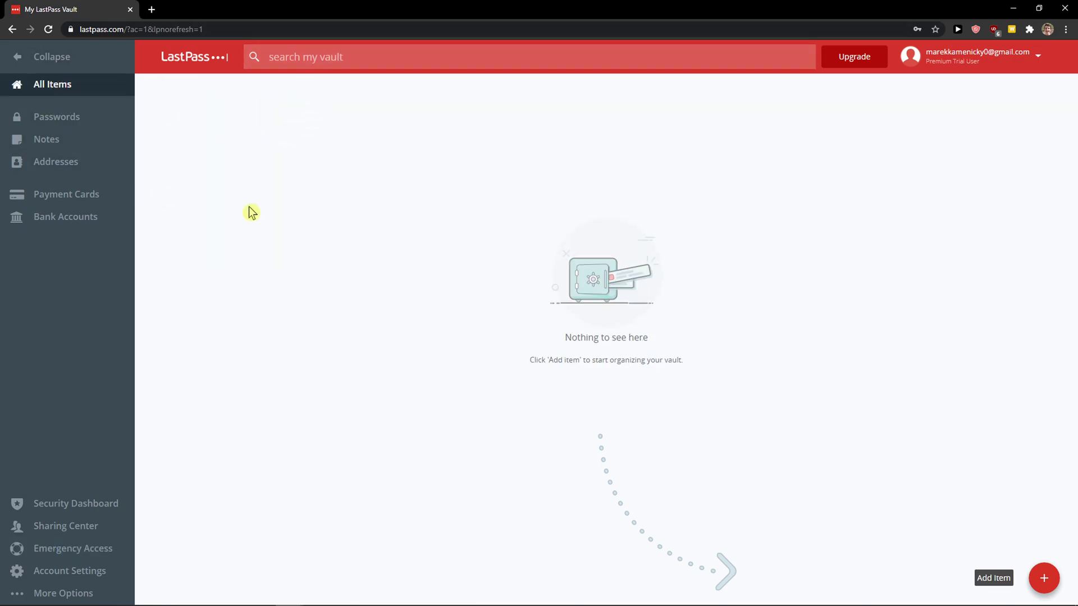
left_click(57, 115)
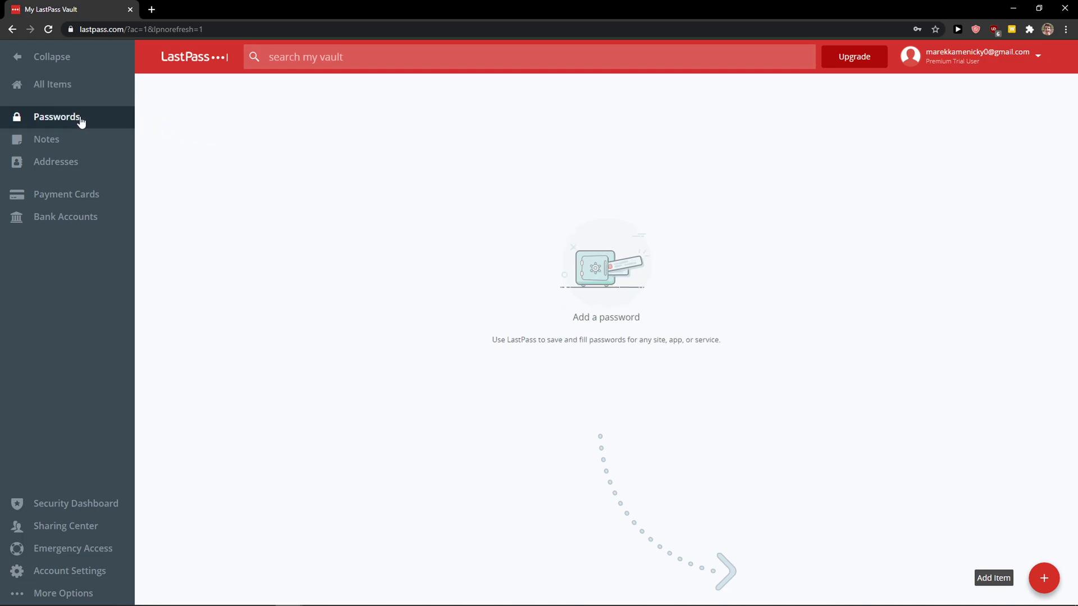
left_click(48, 140)
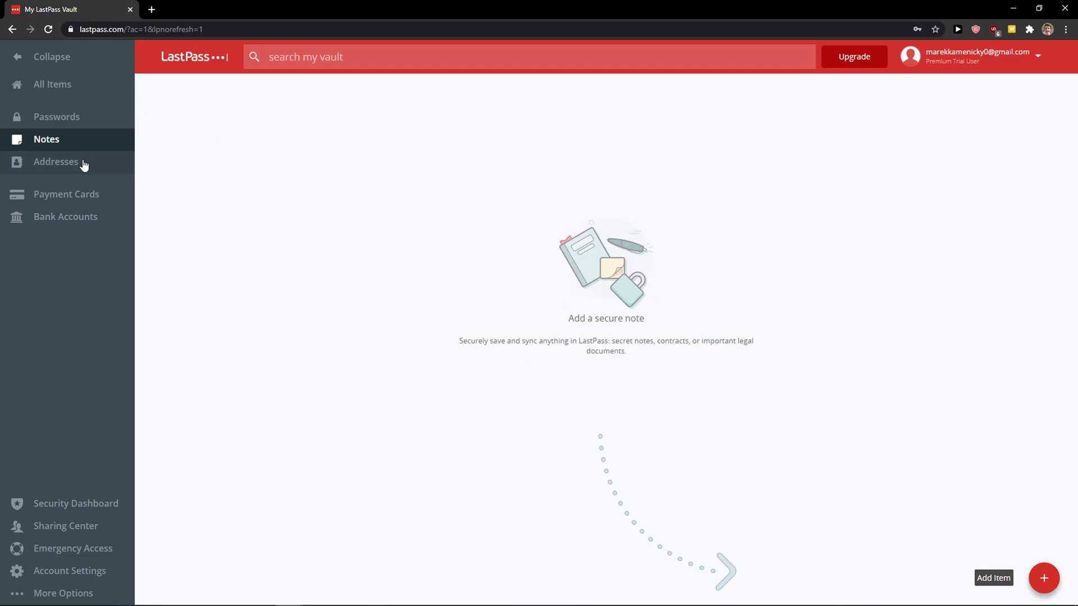
left_click(67, 195)
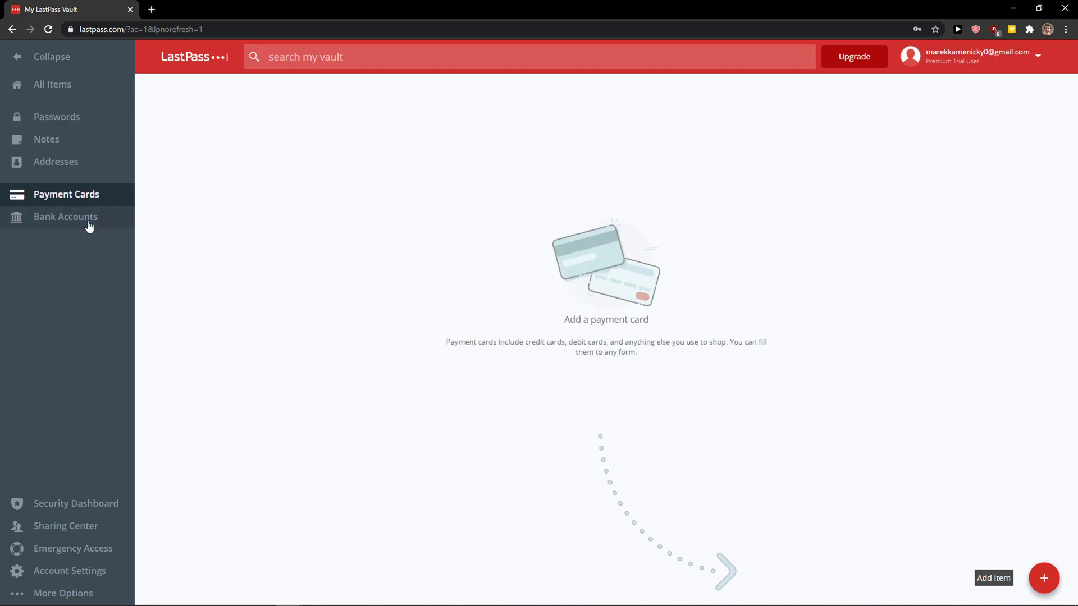
left_click(66, 216)
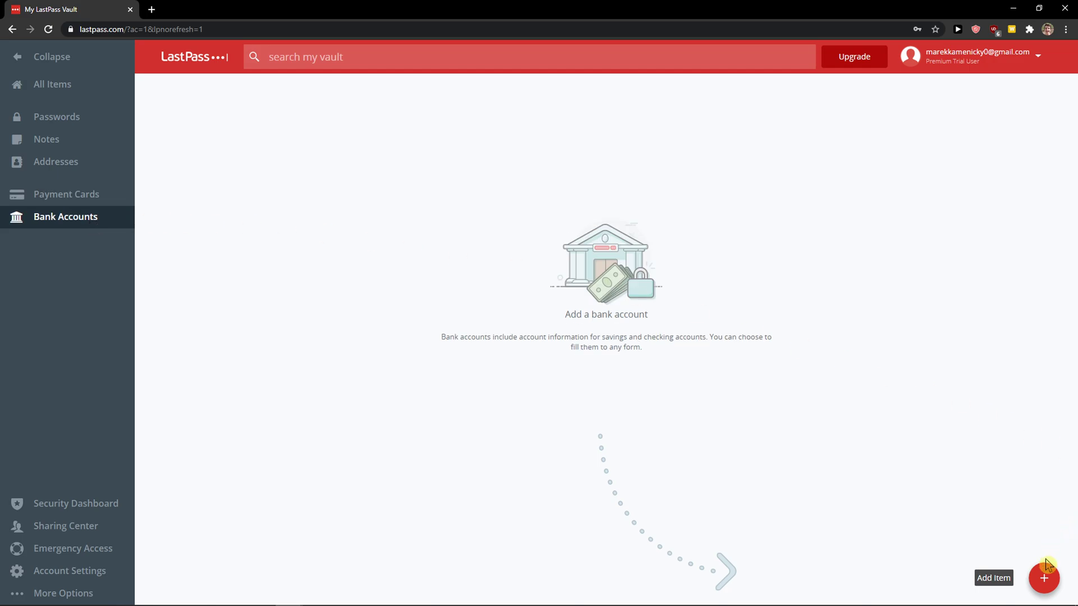
Step: Preview the new bank account form and the full list of addable item types, closing both unsaved
left_click(1043, 579)
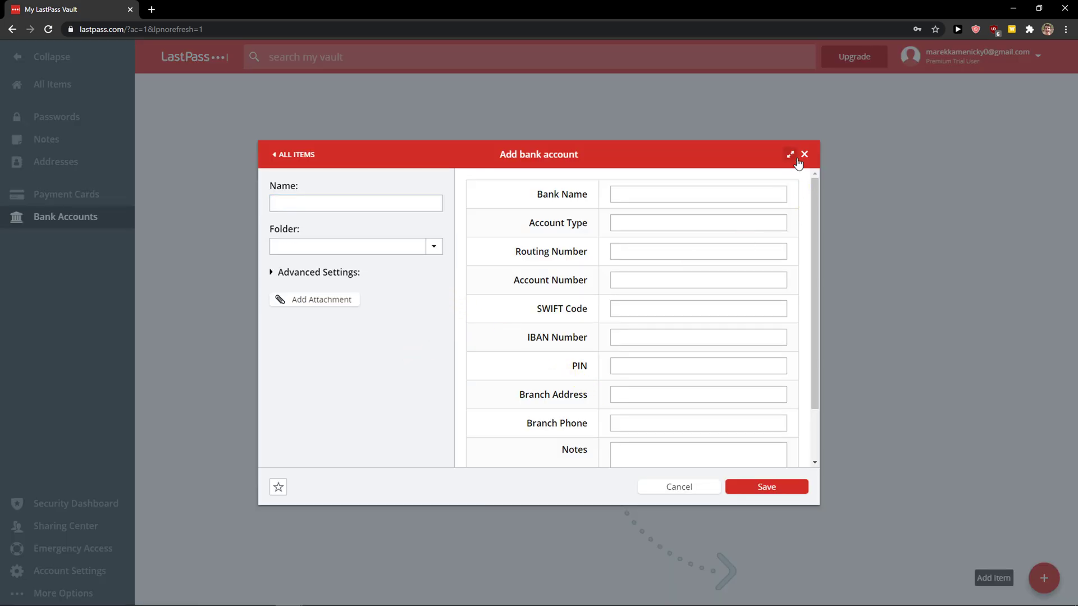
left_click(803, 153)
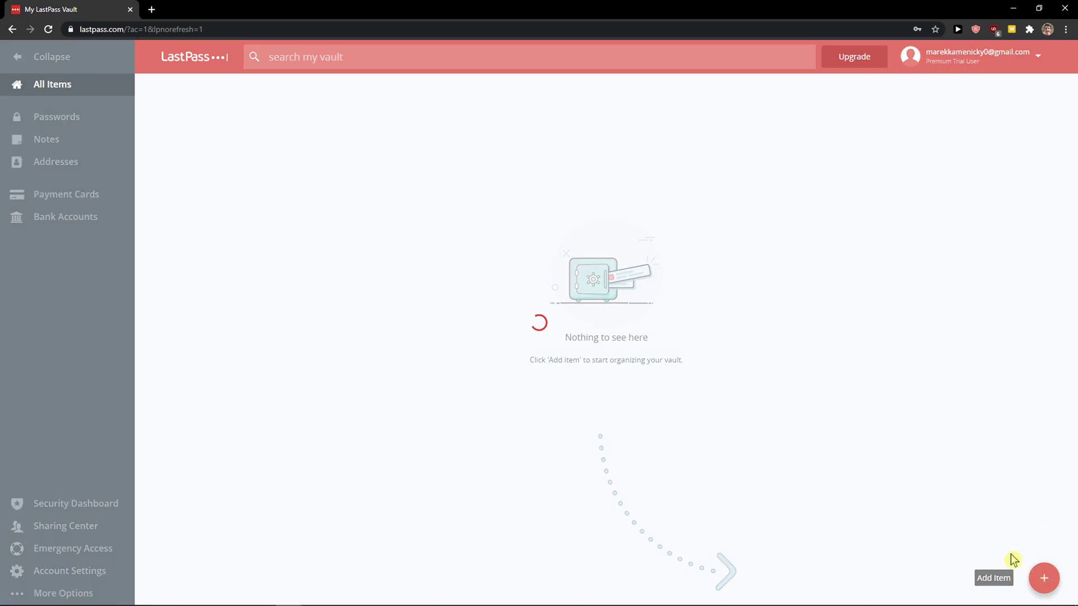
left_click(1043, 578)
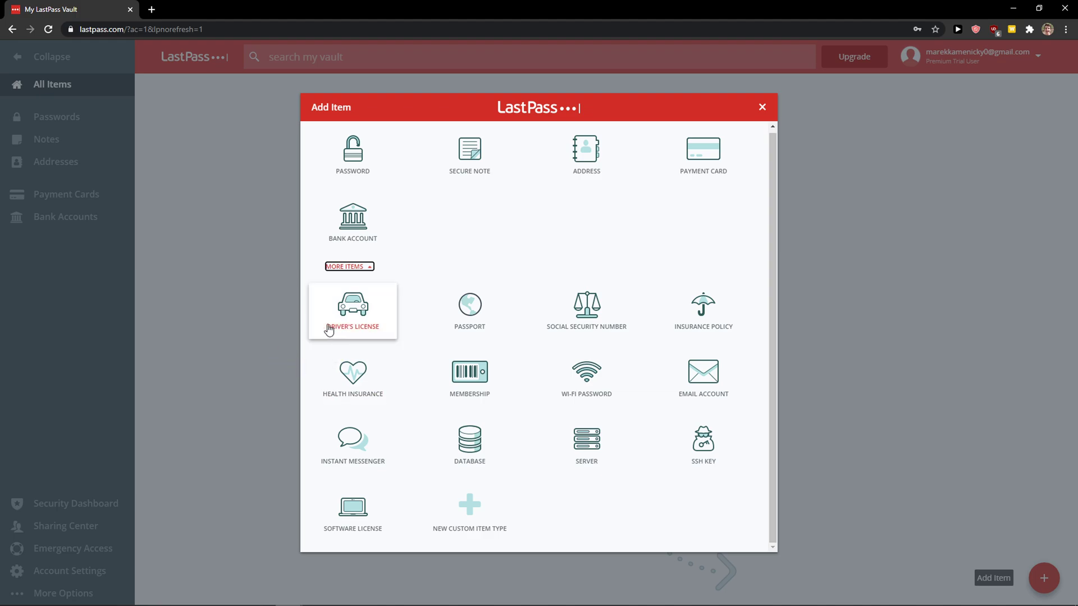
mouse_move(586, 311)
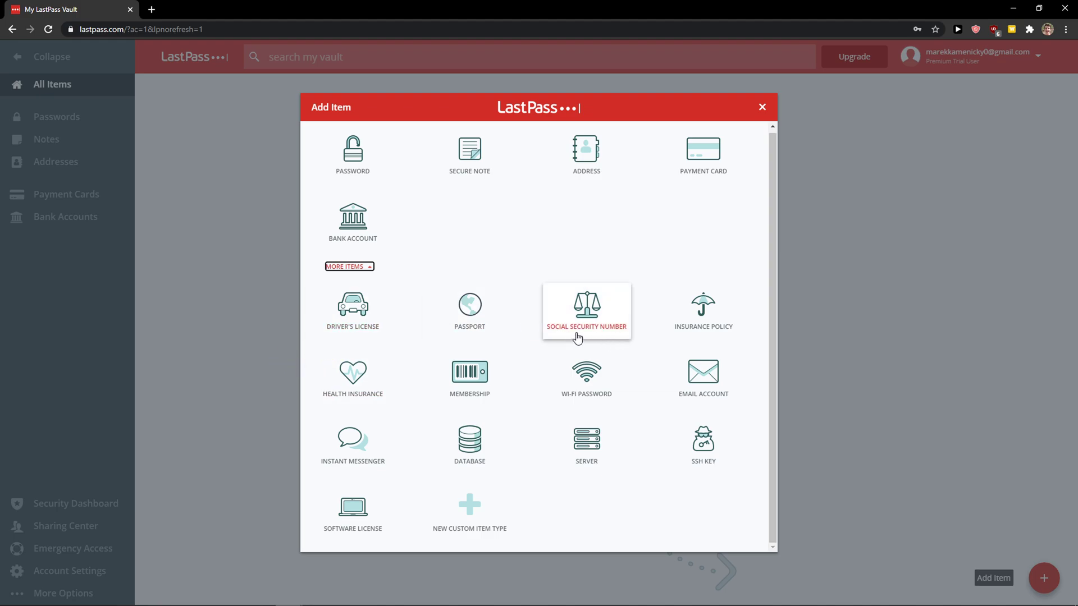
mouse_move(470, 446)
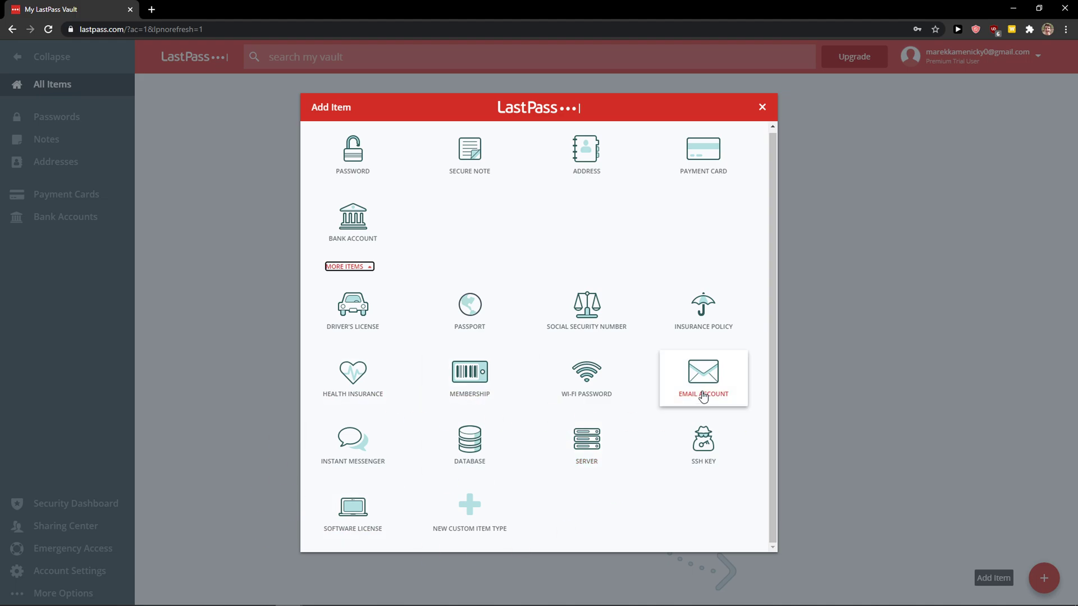
left_click(703, 377)
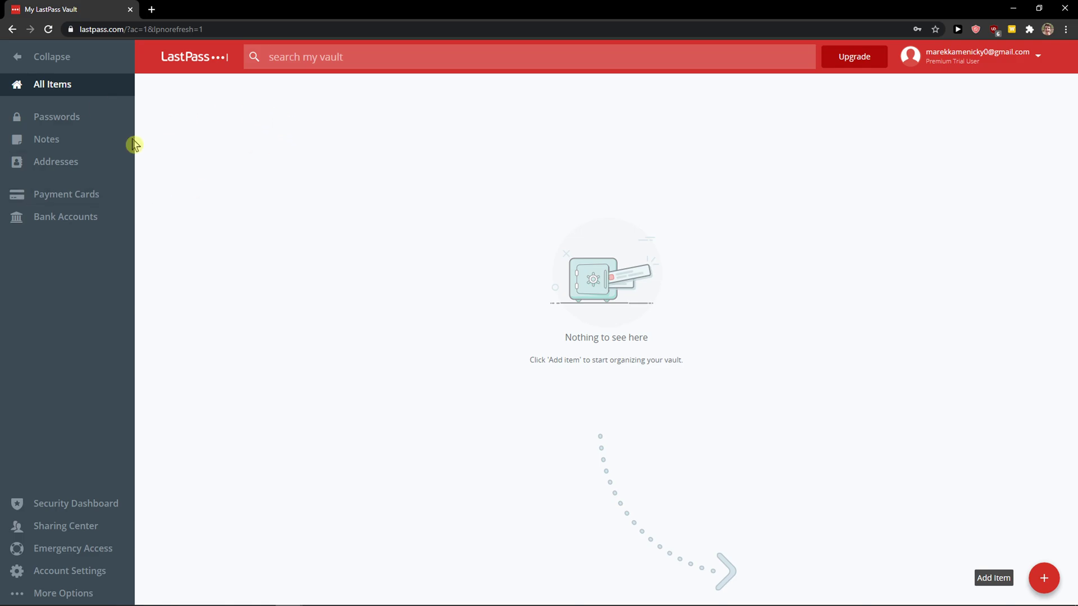
mouse_move(88, 507)
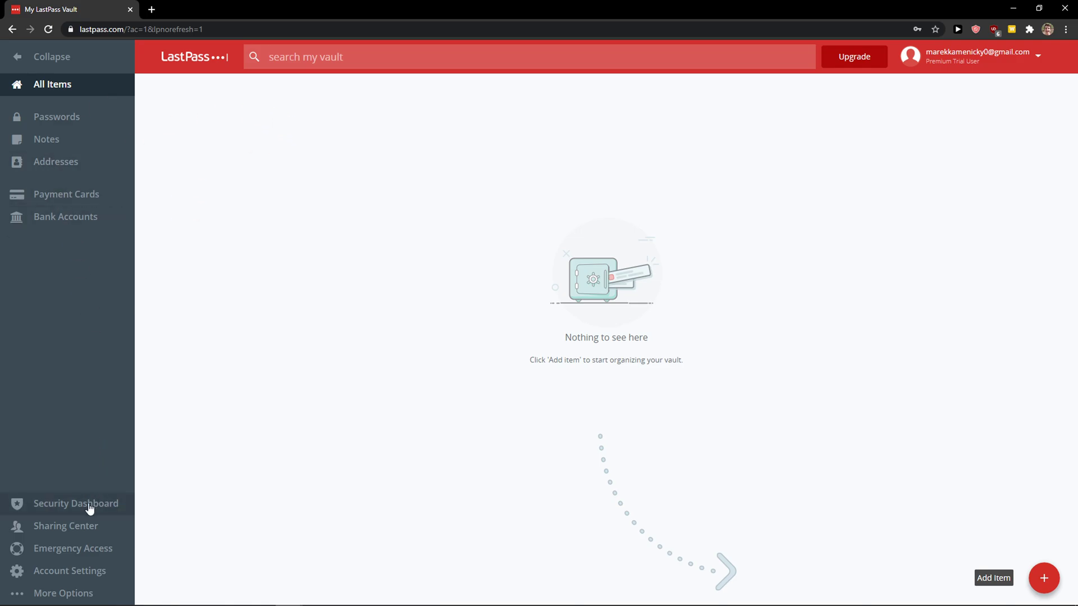
Step: View the empty Security Dashboard, Sharing Center and Emergency Access pages
left_click(76, 503)
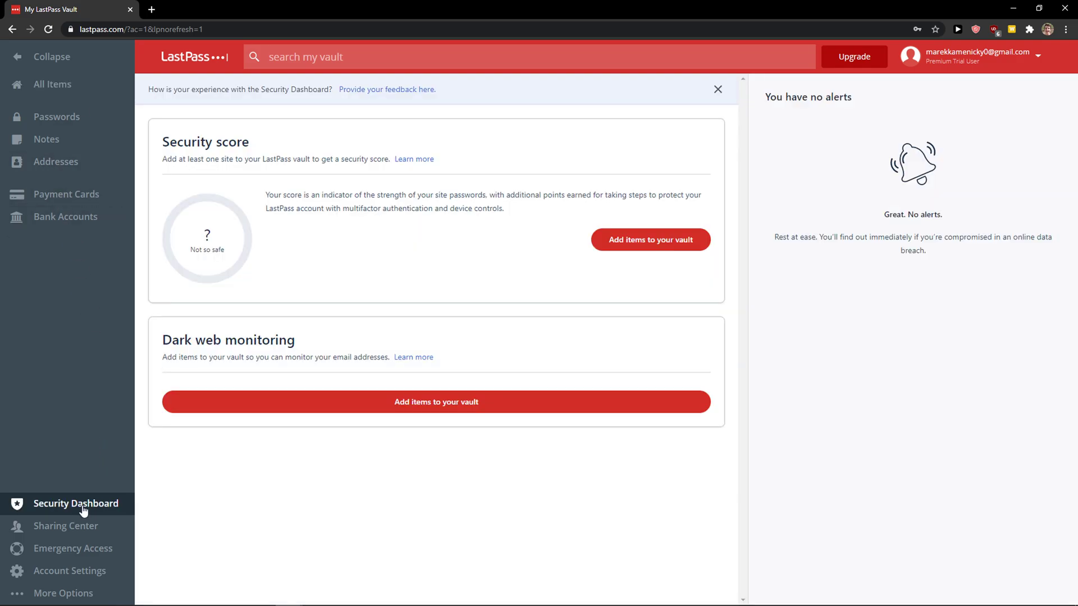
mouse_move(74, 525)
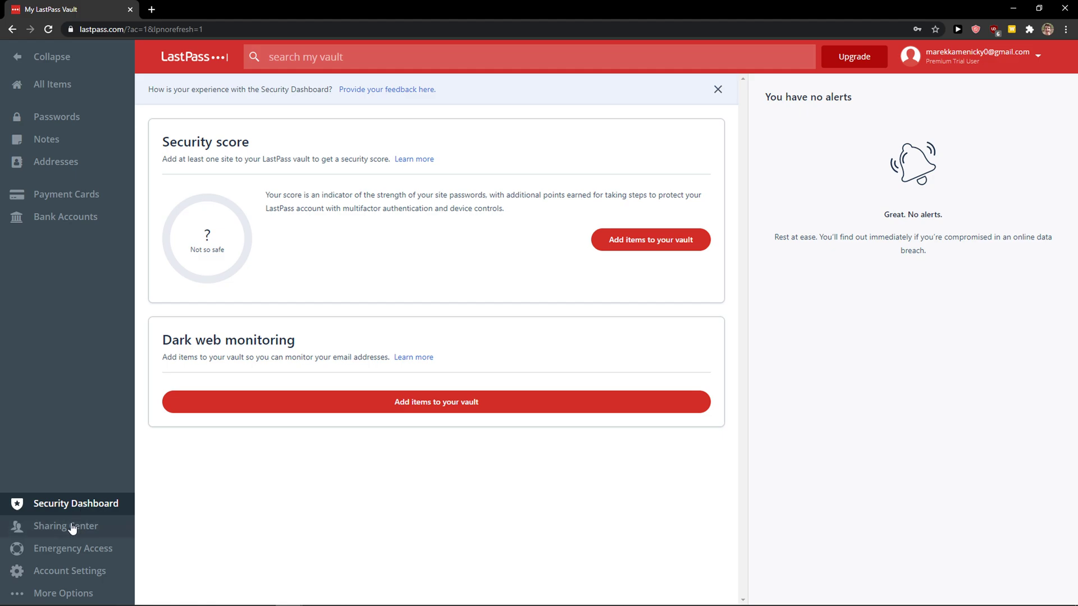
left_click(66, 526)
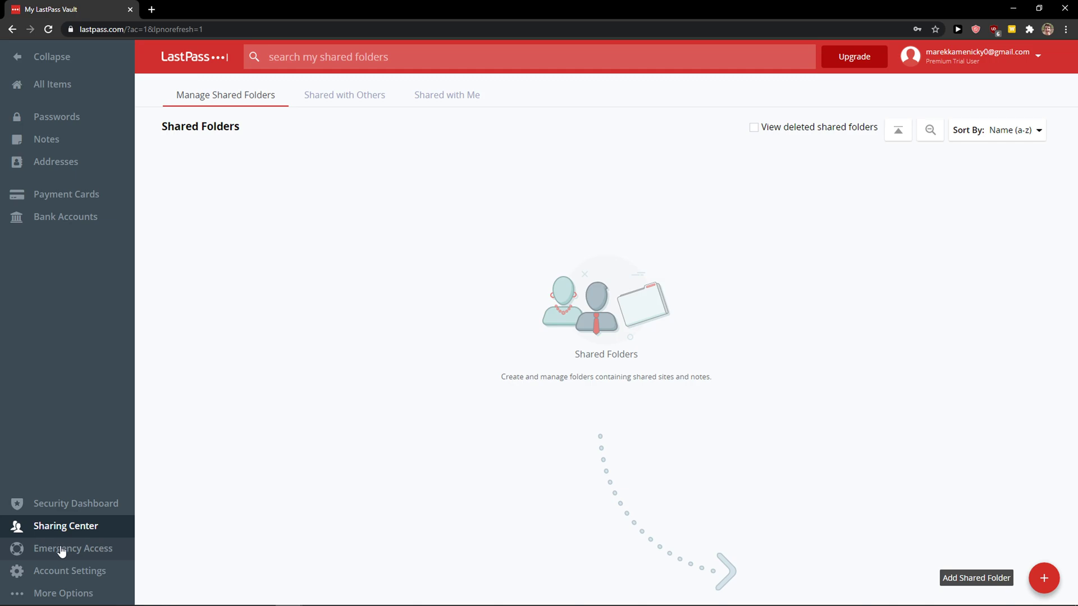
left_click(73, 548)
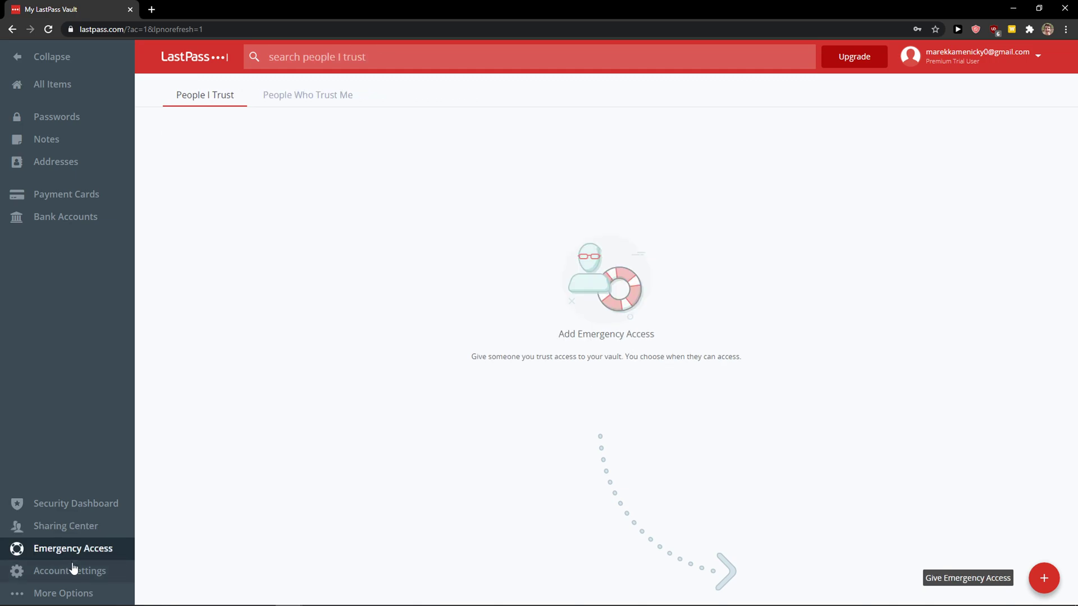
mouse_move(74, 571)
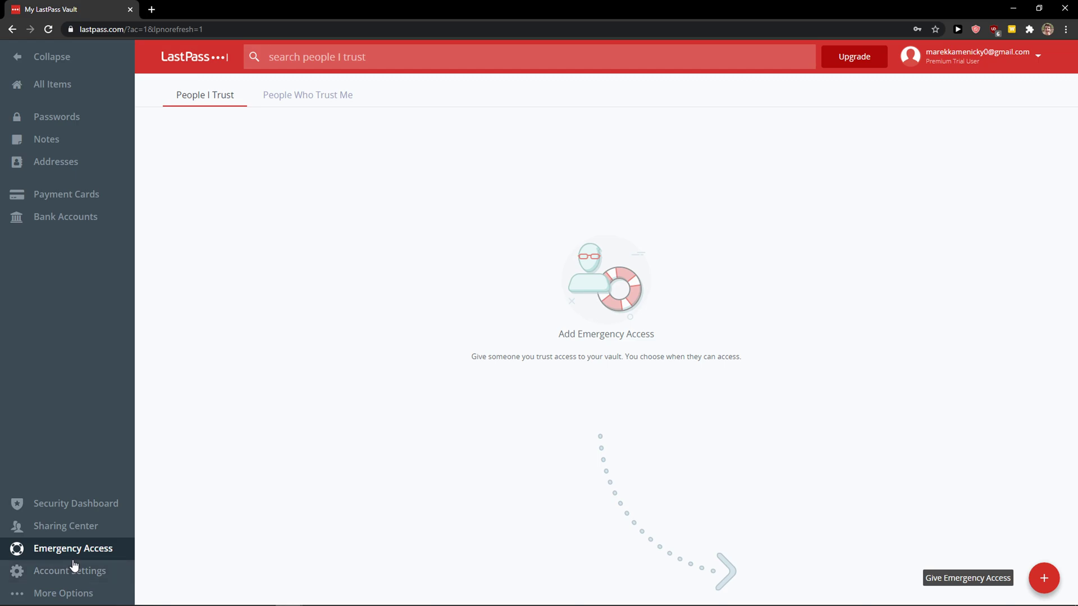
mouse_move(58, 577)
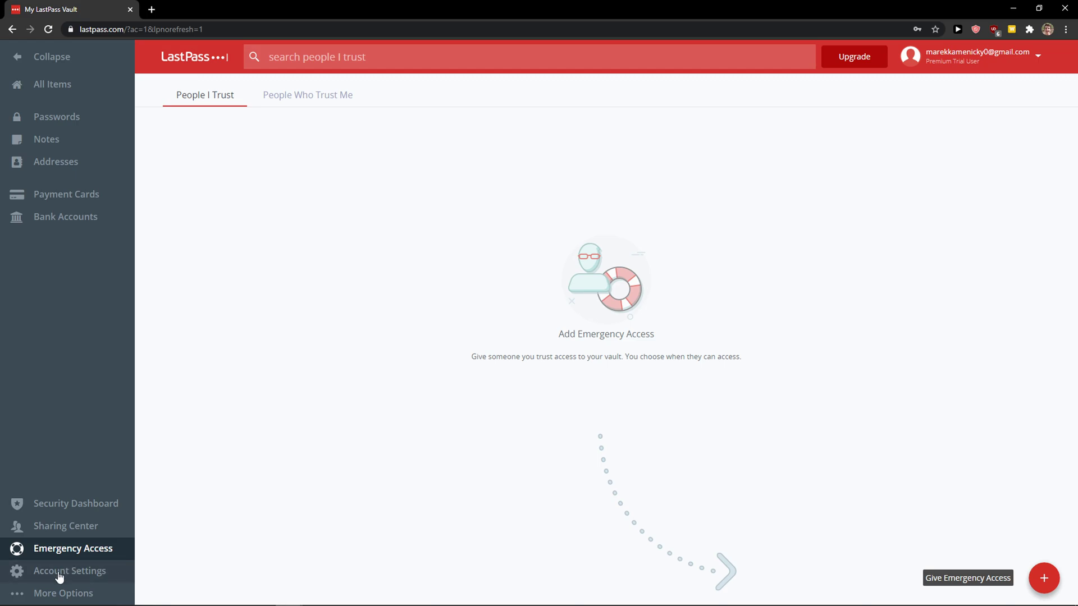
Step: Browse Account Settings through multifactor, trusted devices, mobile devices and Never URLs, then close it
left_click(69, 571)
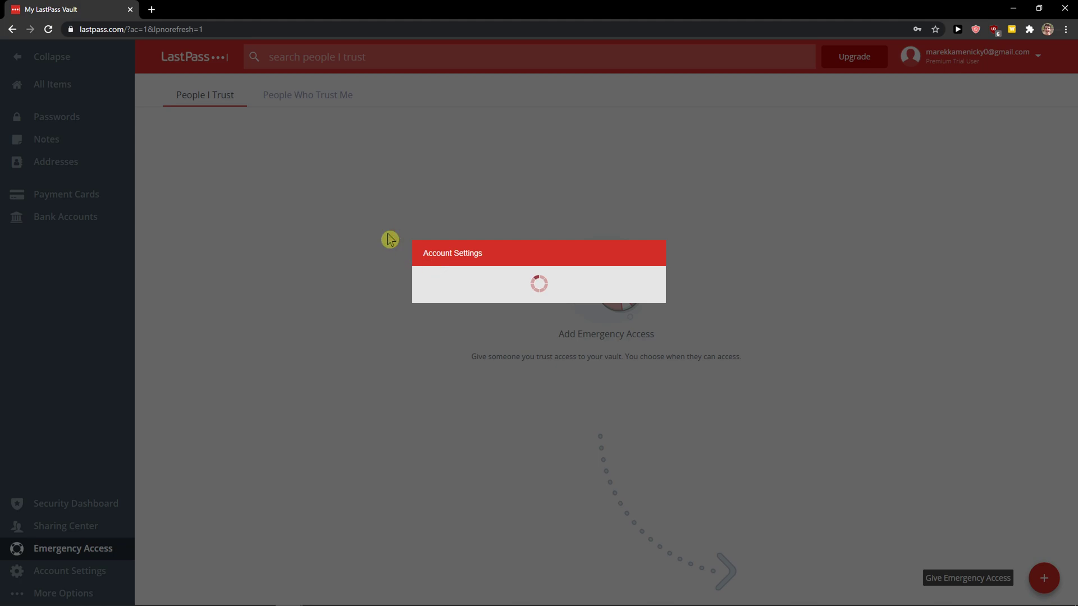
mouse_move(394, 221)
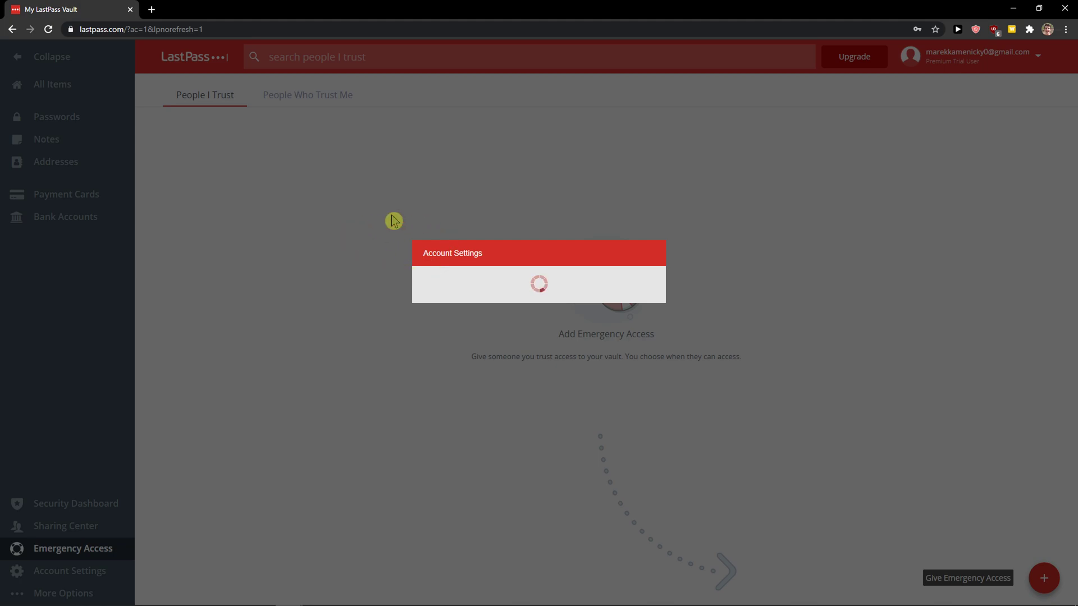
left_click(229, 106)
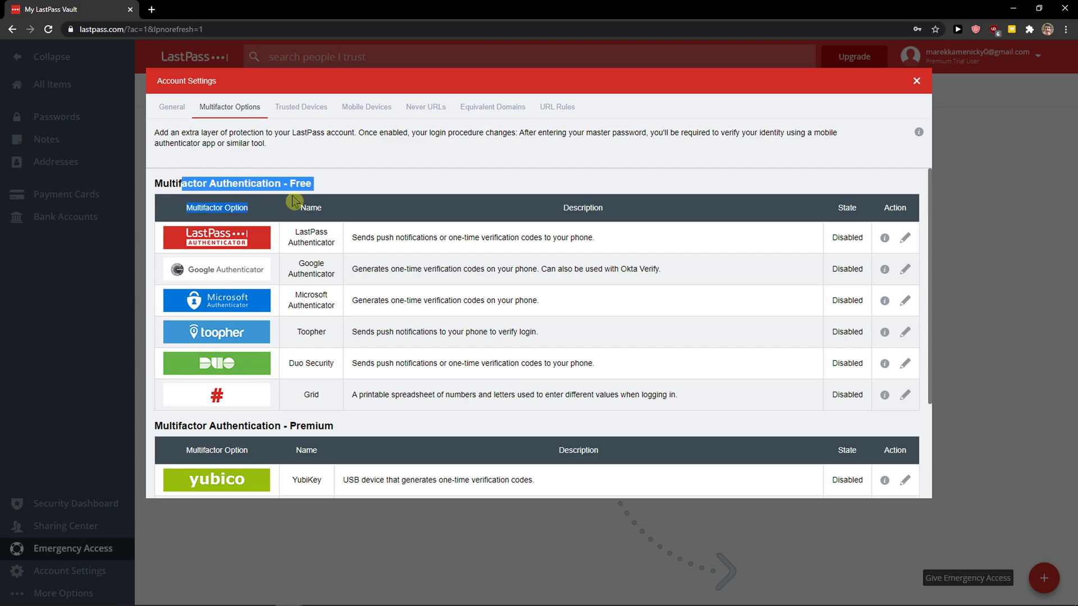
left_click(301, 107)
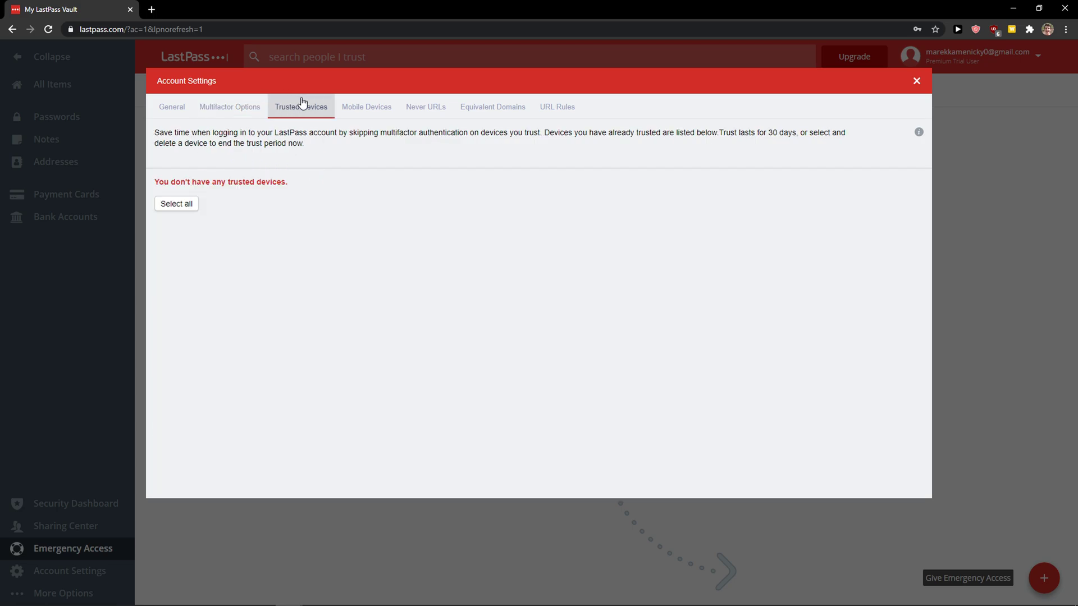
left_click(366, 107)
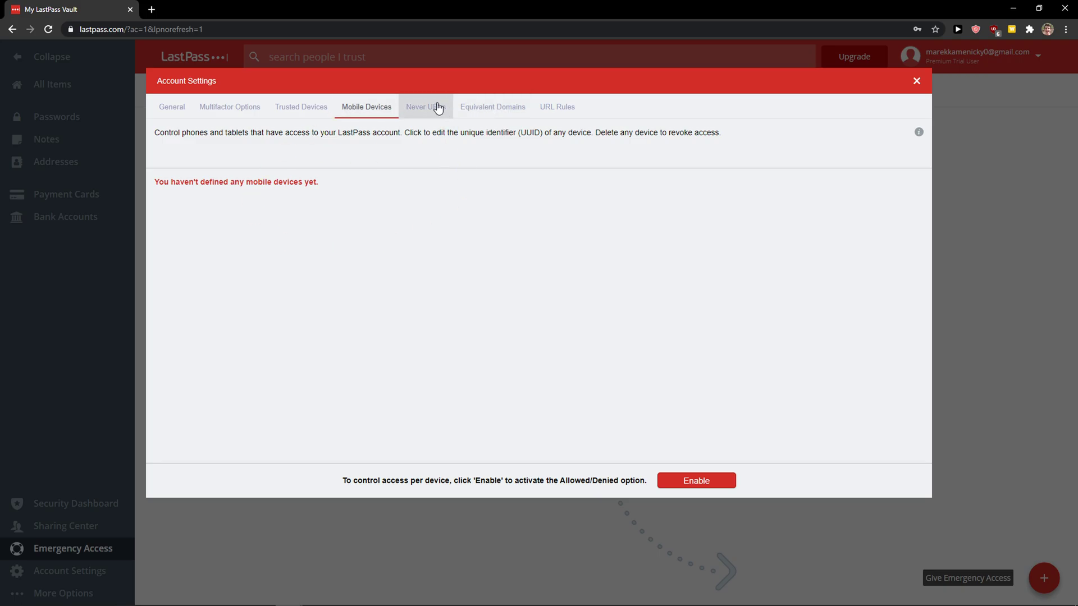
left_click(492, 107)
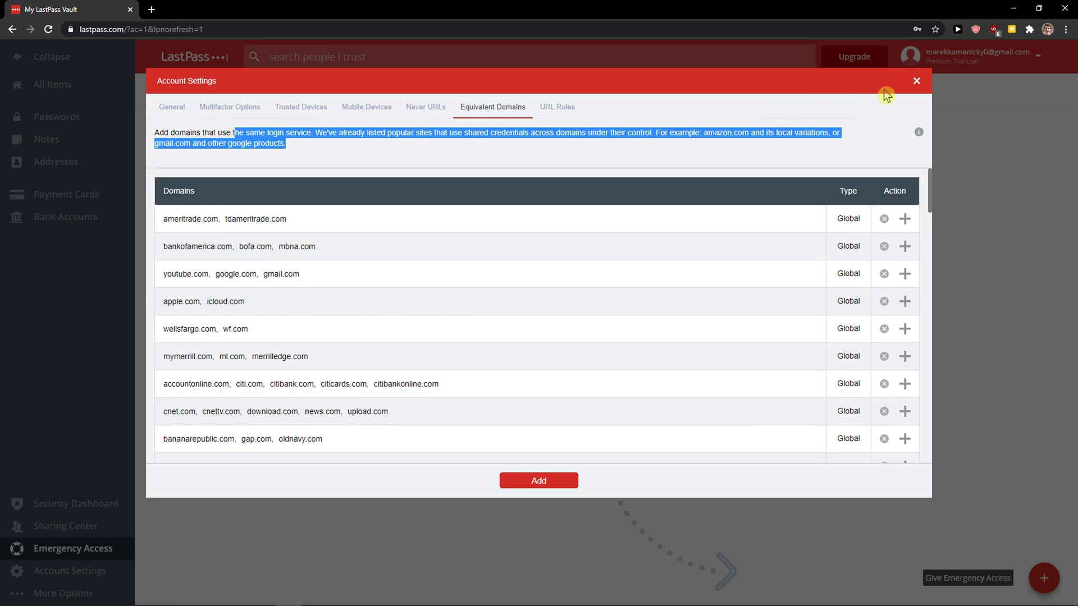
left_click(916, 81)
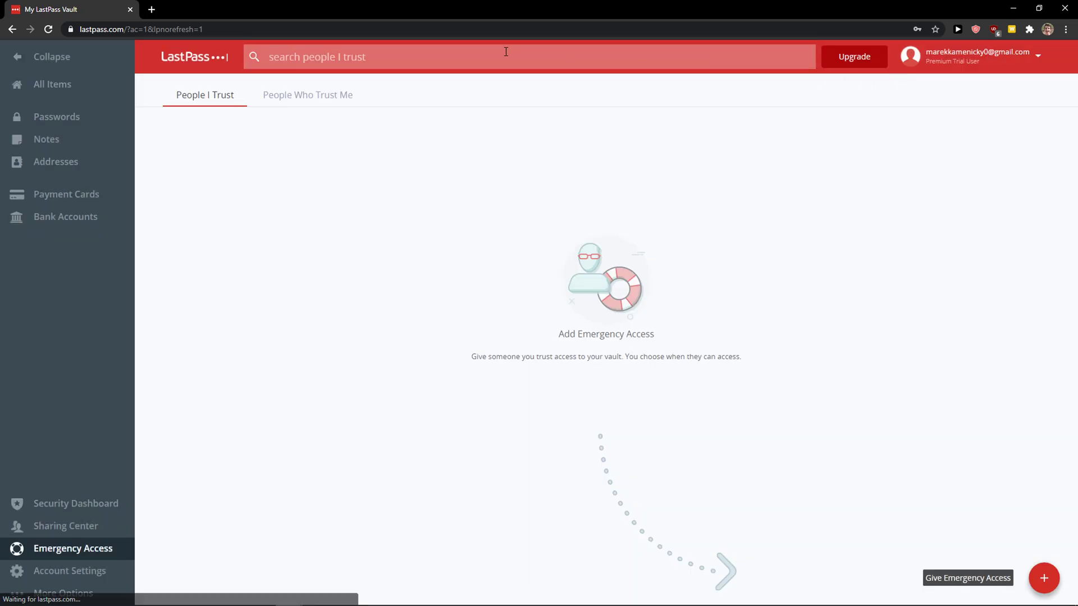
left_click(56, 115)
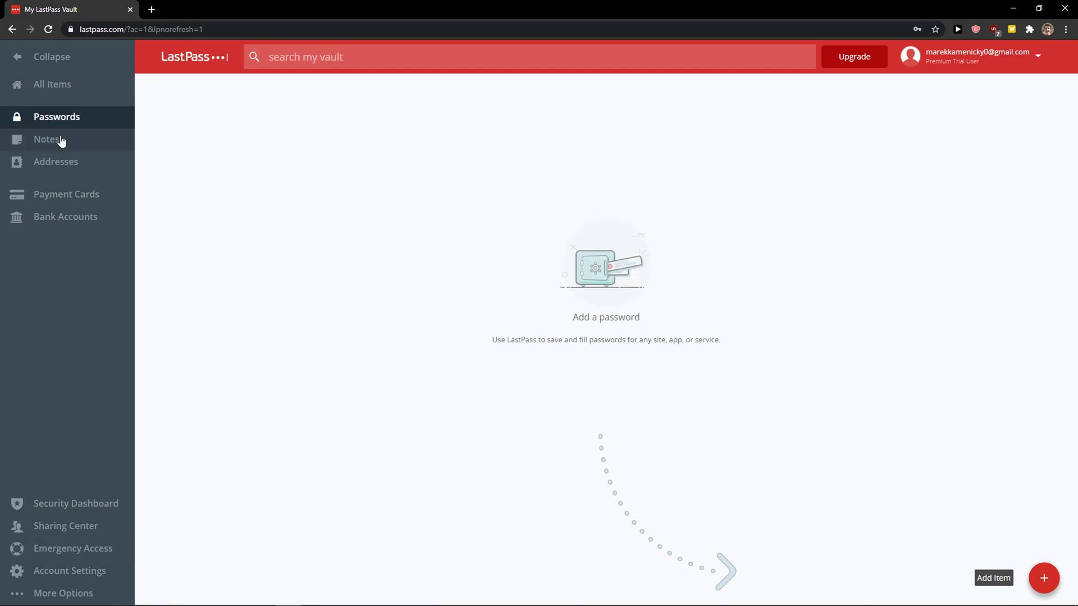
left_click(1043, 577)
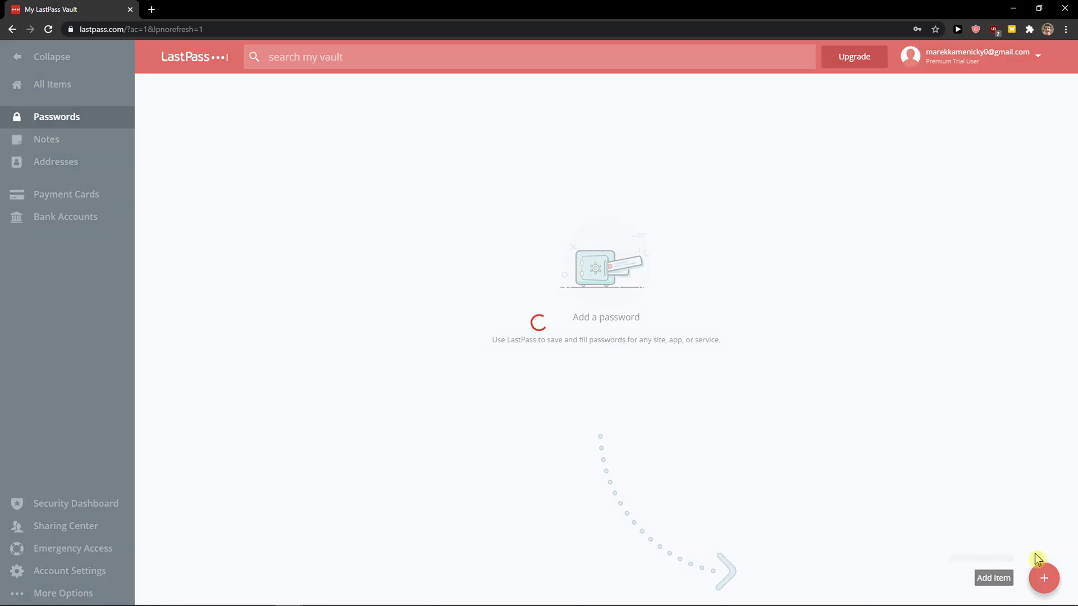
left_click(1043, 578)
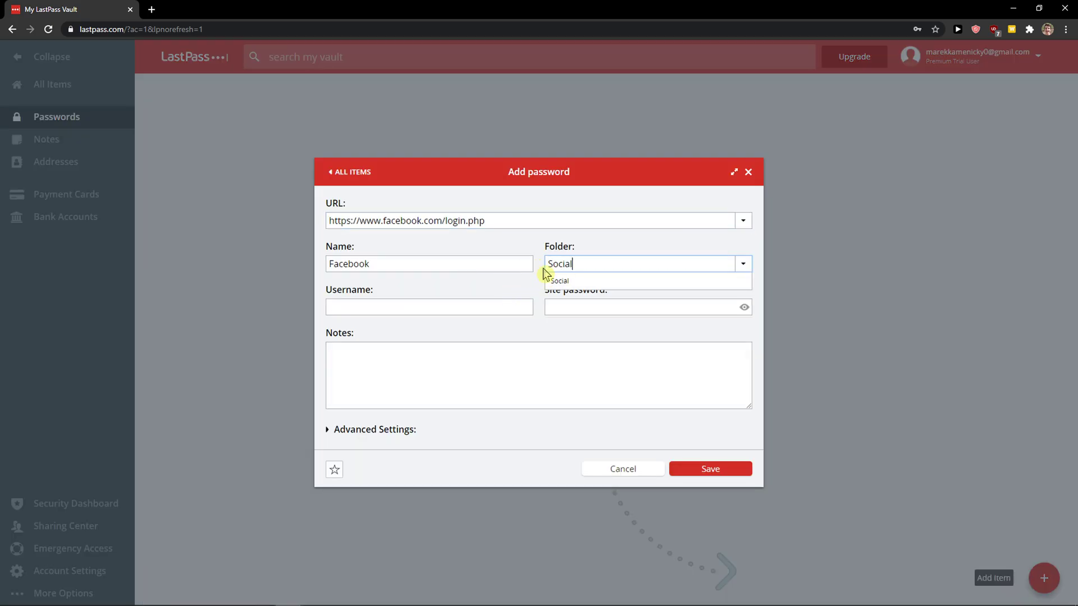
left_click(429, 306)
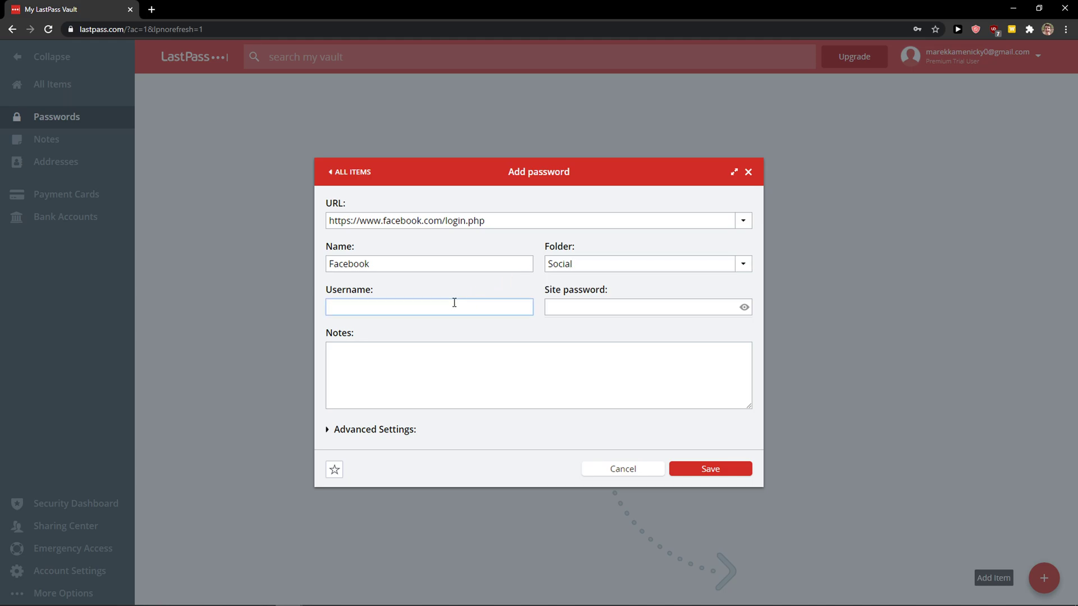
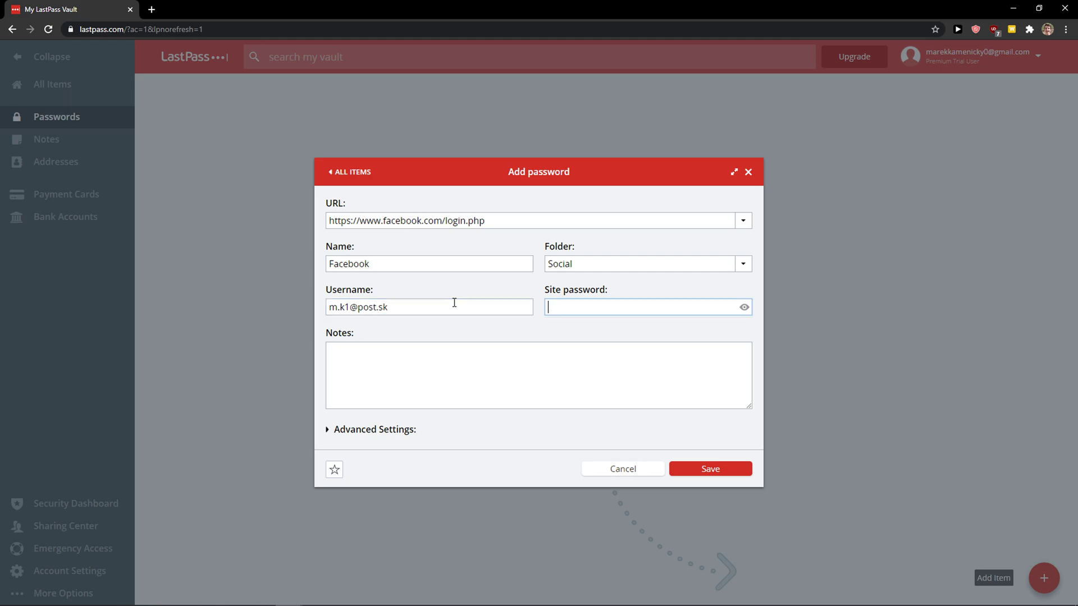
type("password")
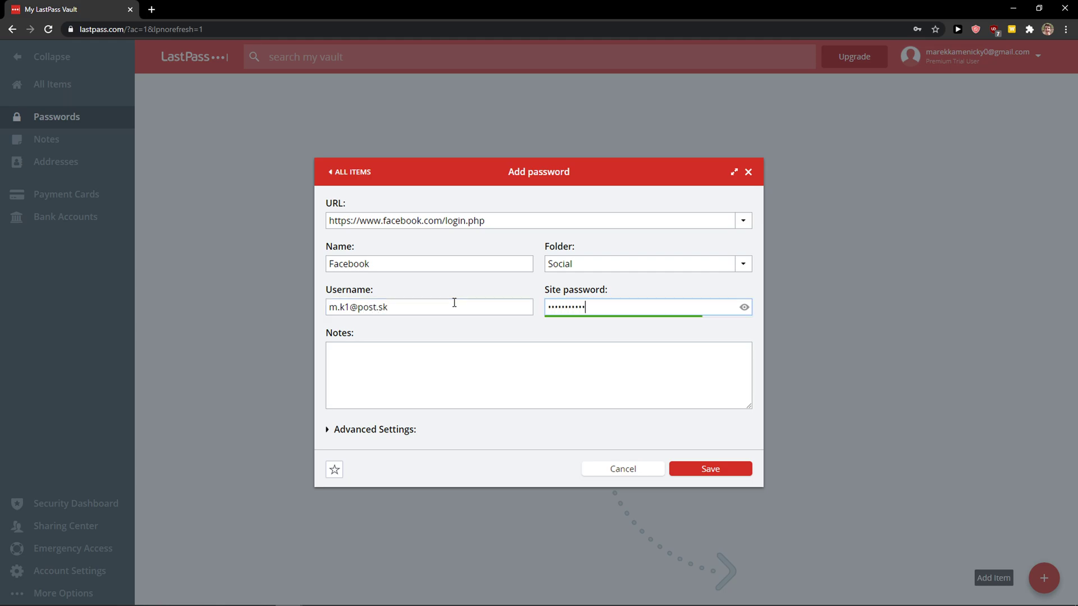
left_click(375, 429)
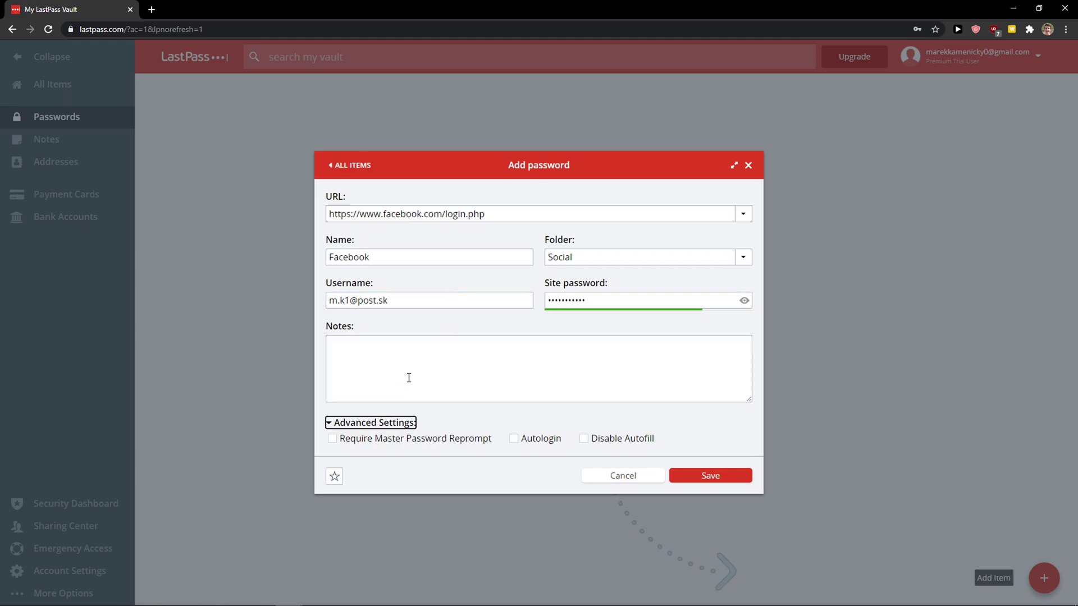
mouse_move(422, 454)
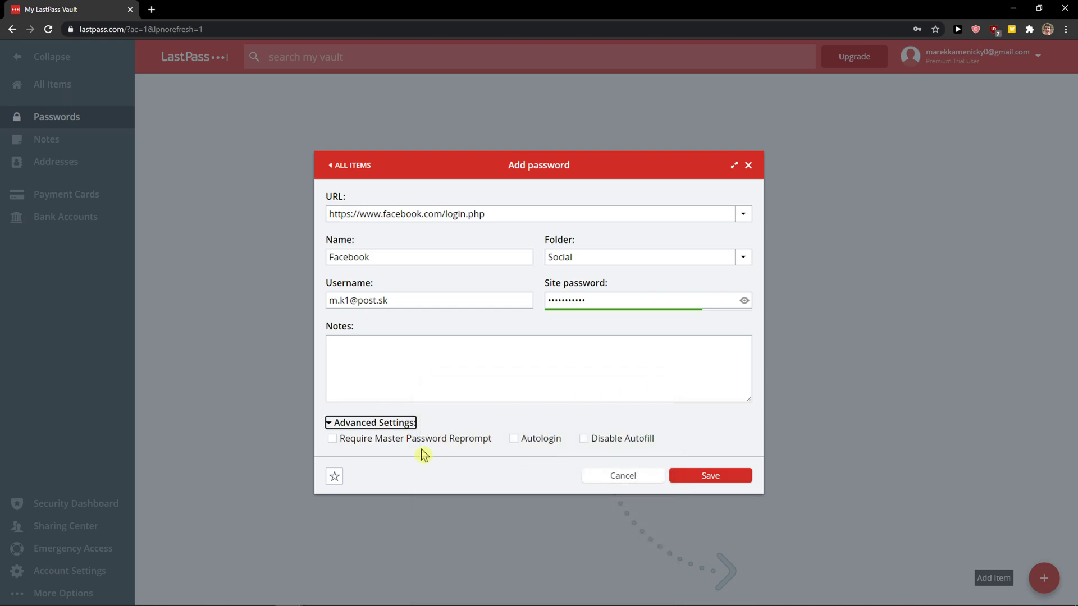
Step: Check the browser's installed extensions, then save the new Facebook login entry
left_click(1029, 29)
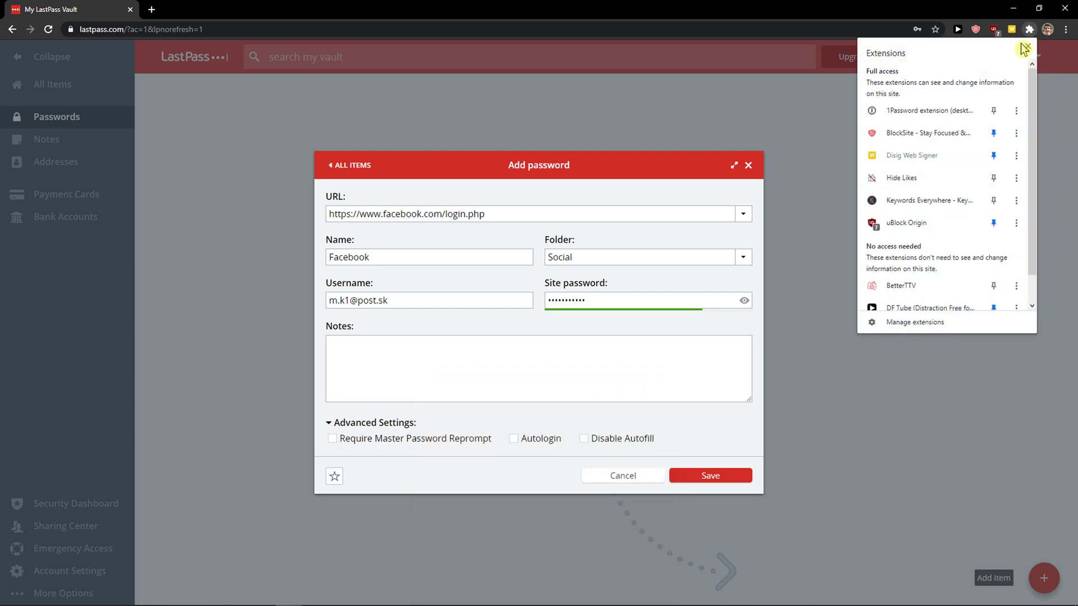
left_click(1016, 111)
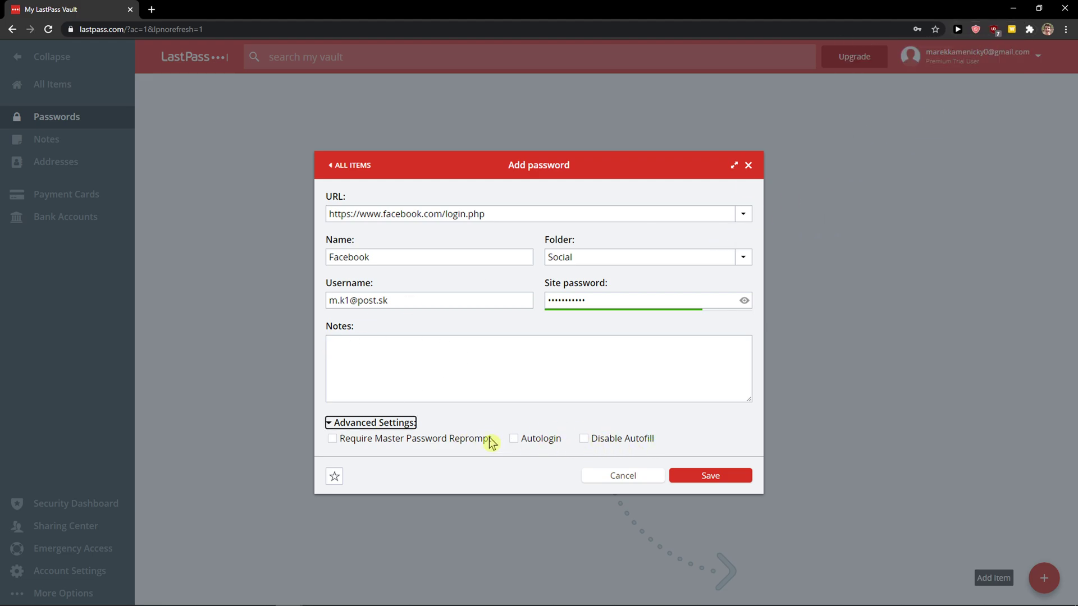
mouse_move(569, 442)
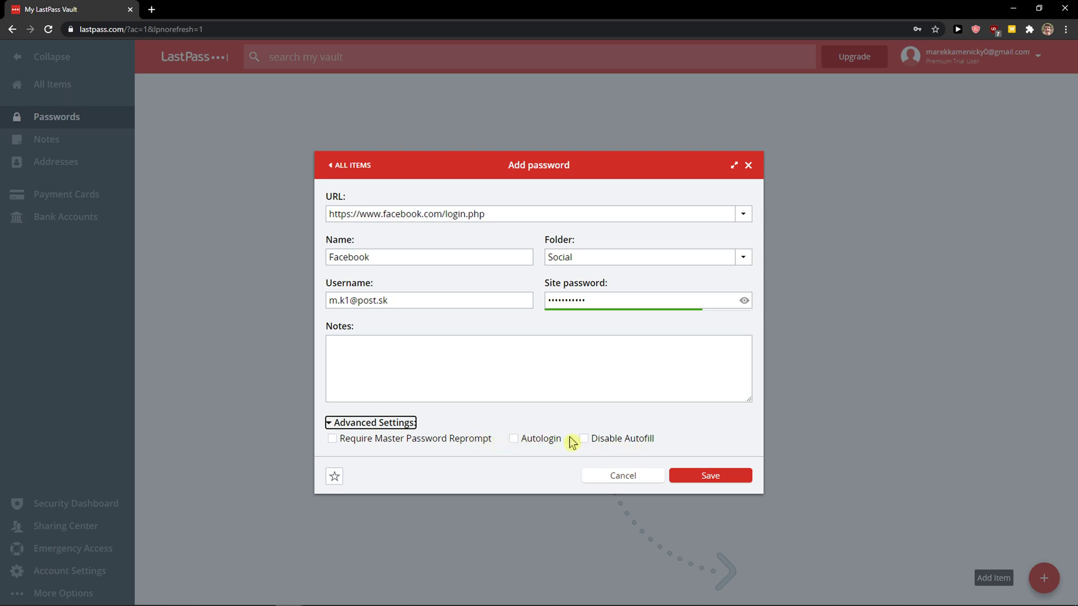
left_click(710, 476)
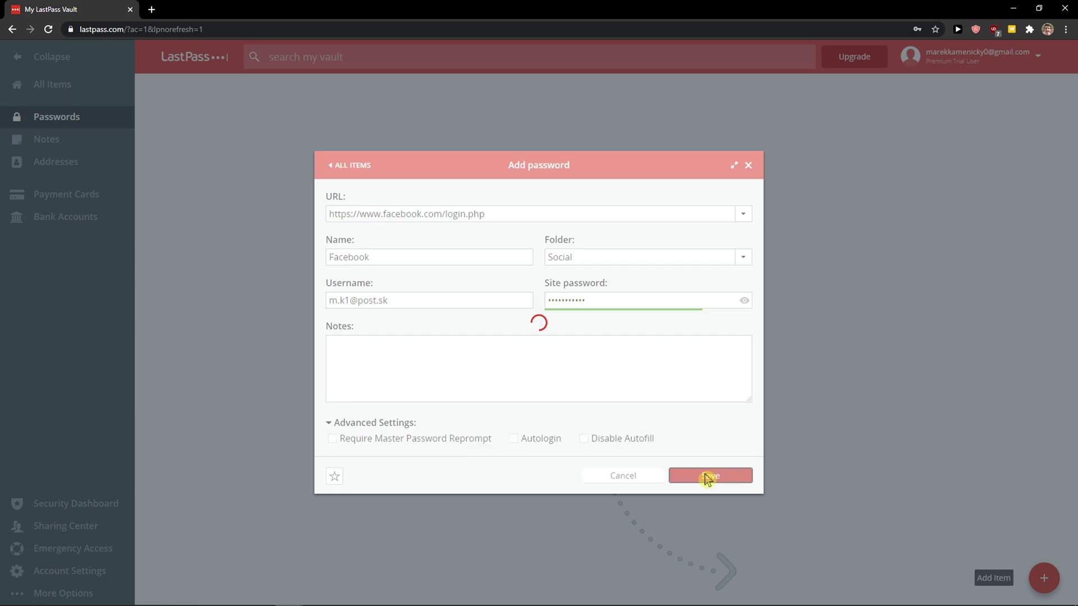
left_click(709, 476)
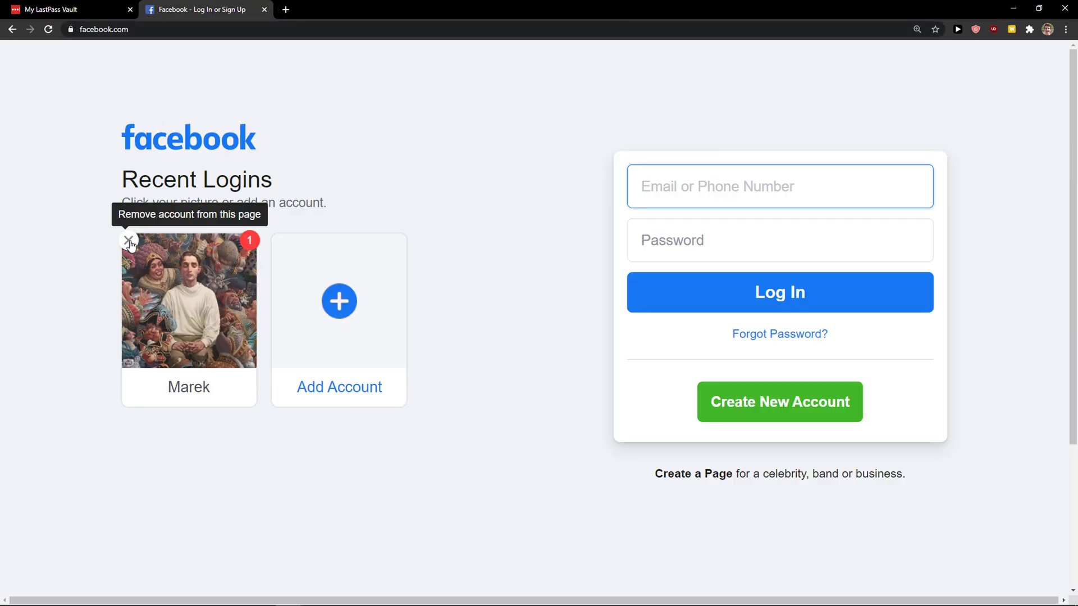
Step: Remove the remembered Facebook account and begin a new-tab search for 'lastpass e'
left_click(129, 241)
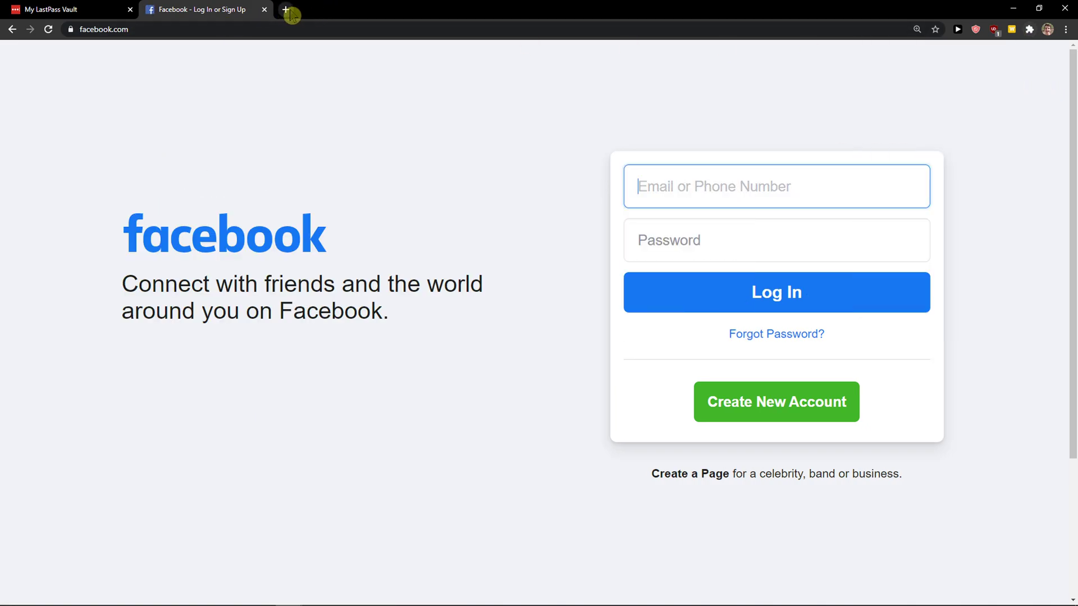
type("lastpass e")
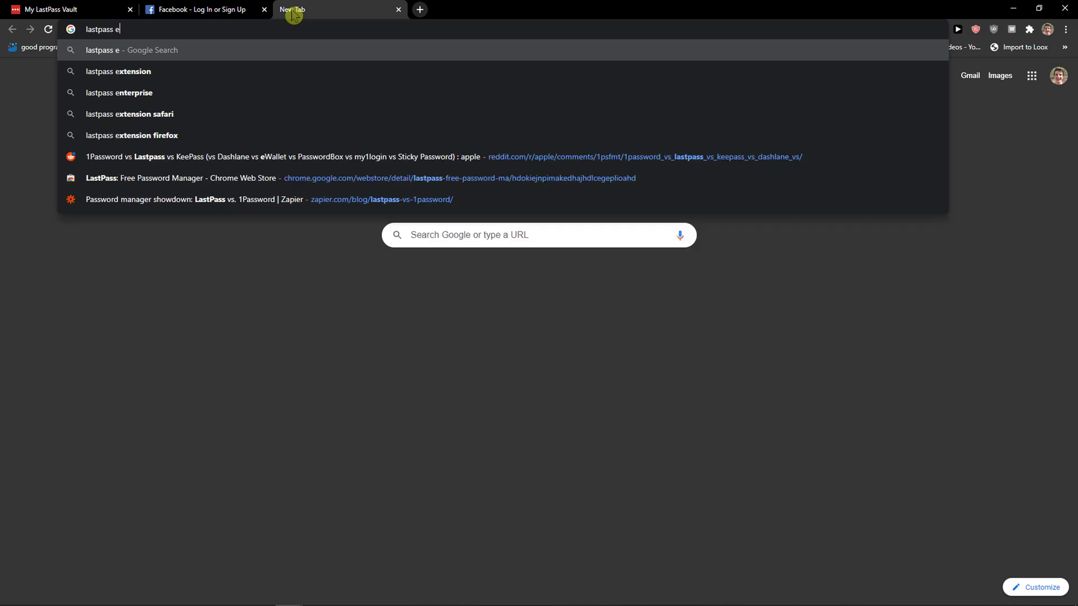
Step: Find the LastPass: Free Password Manager listing in Chrome Web Store and add it to Chrome
left_click(118, 71)
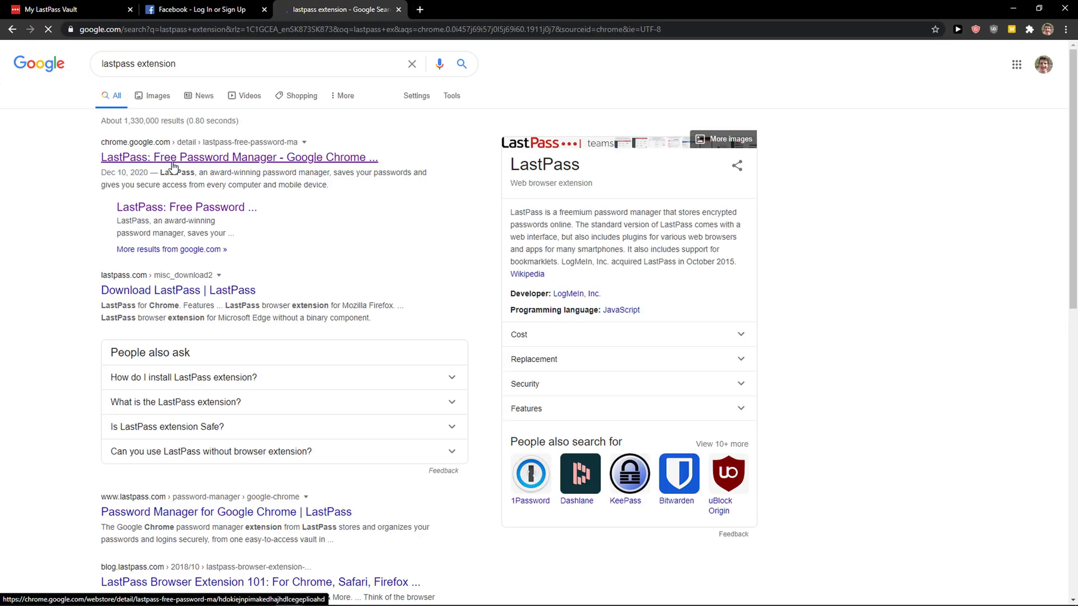
left_click(239, 157)
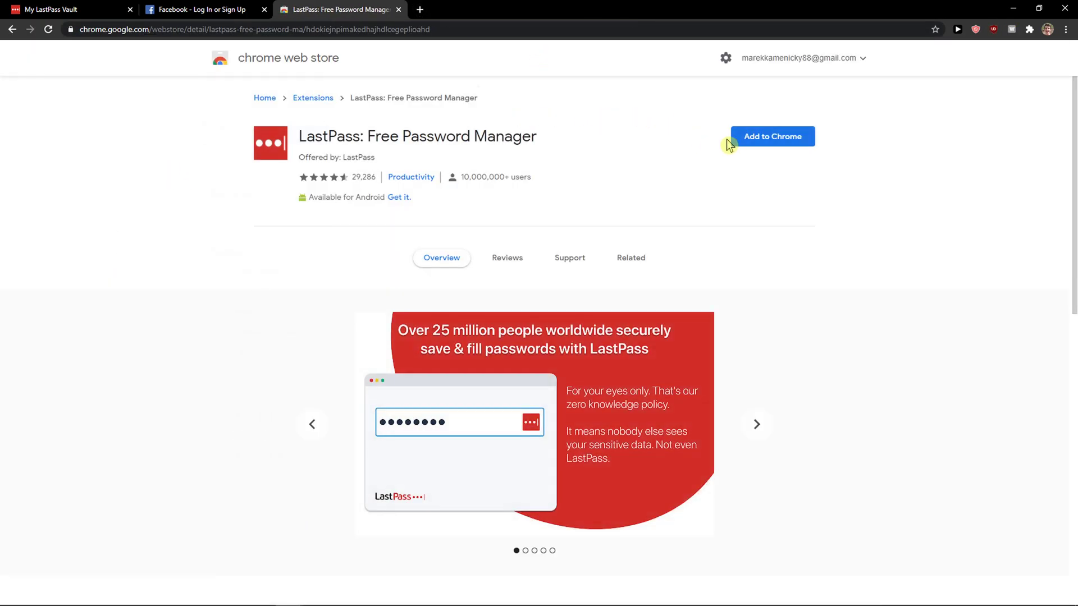
left_click(772, 136)
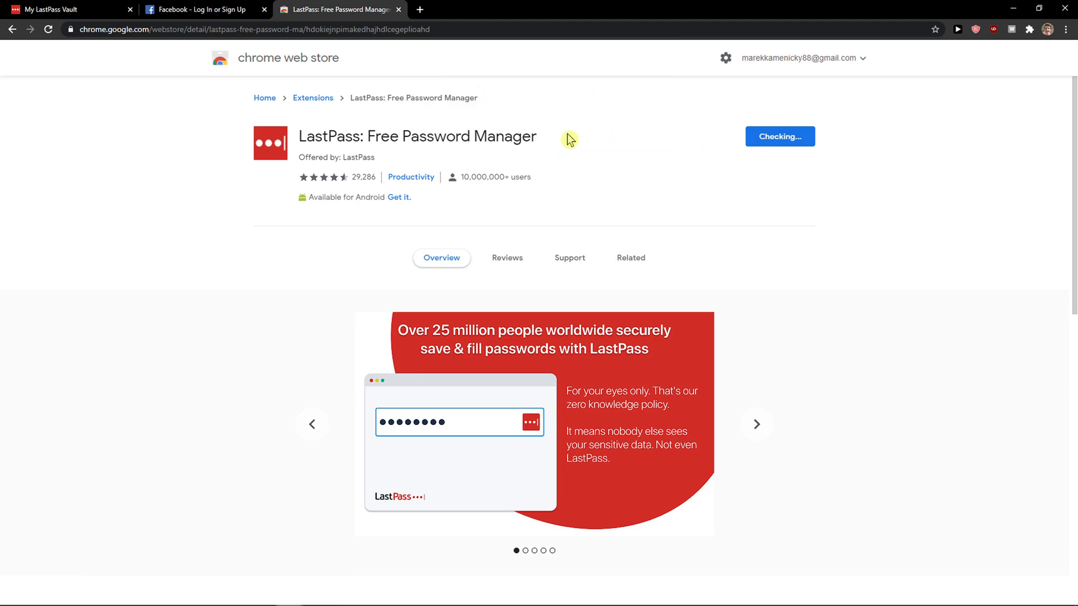
mouse_move(252, 72)
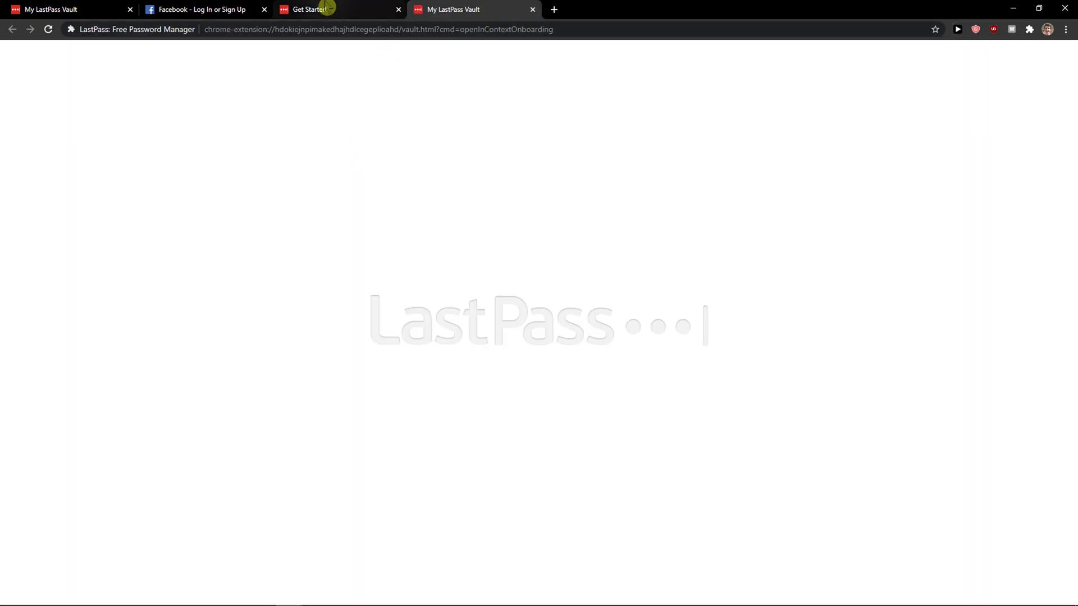
Step: Close the duplicate vault tabs left open in the browser
left_click(200, 9)
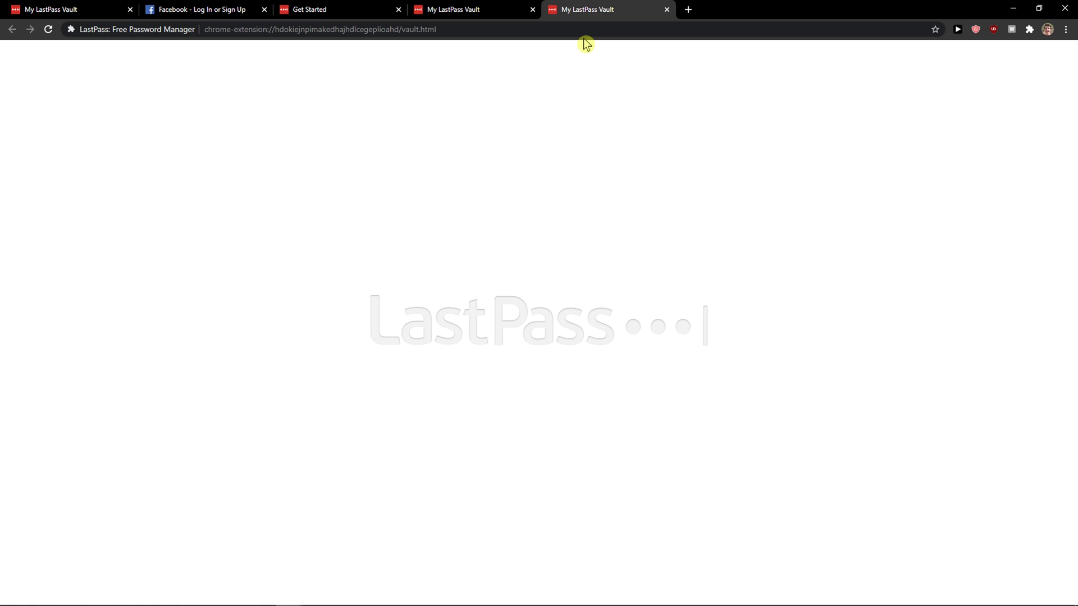
left_click(200, 9)
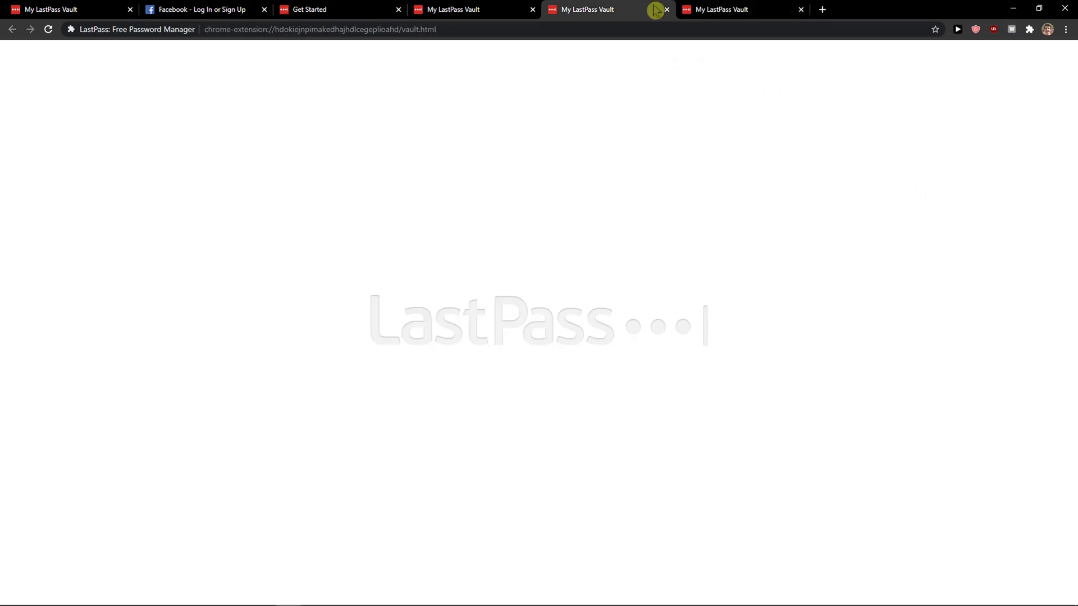
left_click(1030, 29)
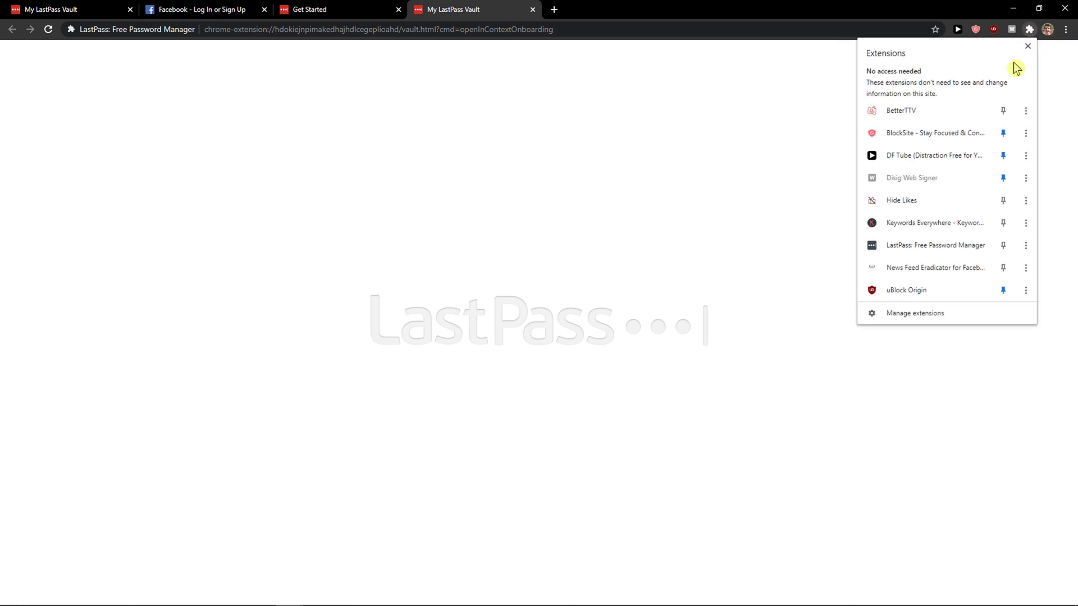
mouse_move(948, 289)
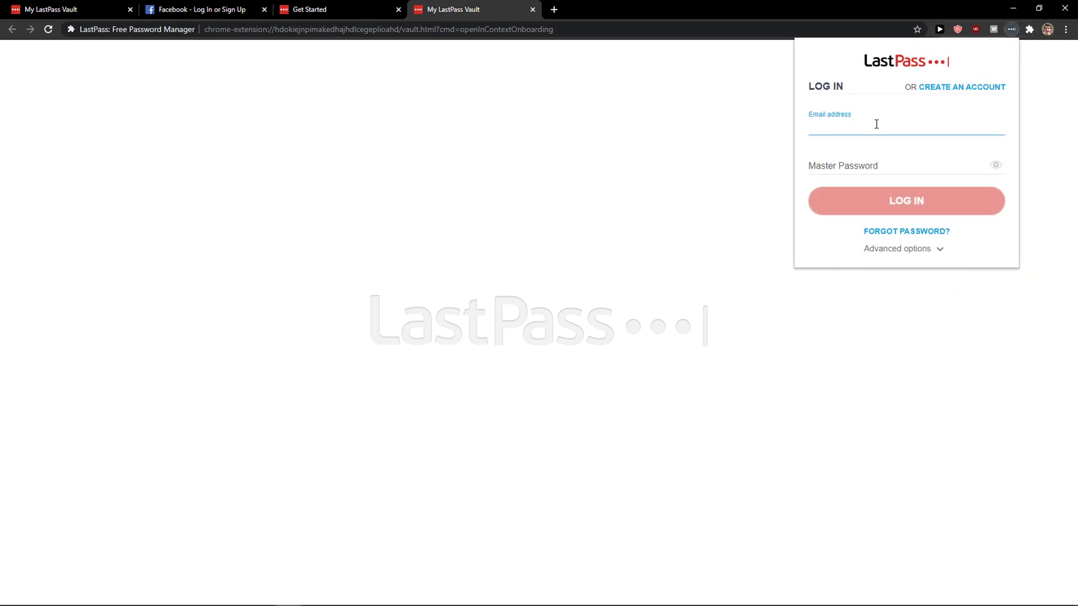
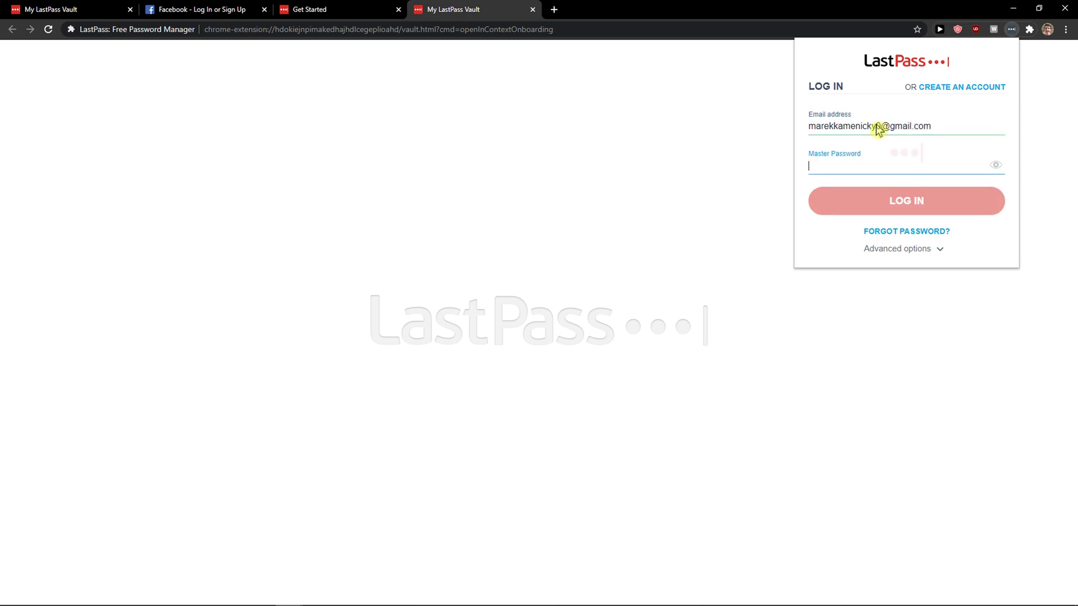
left_click(905, 201)
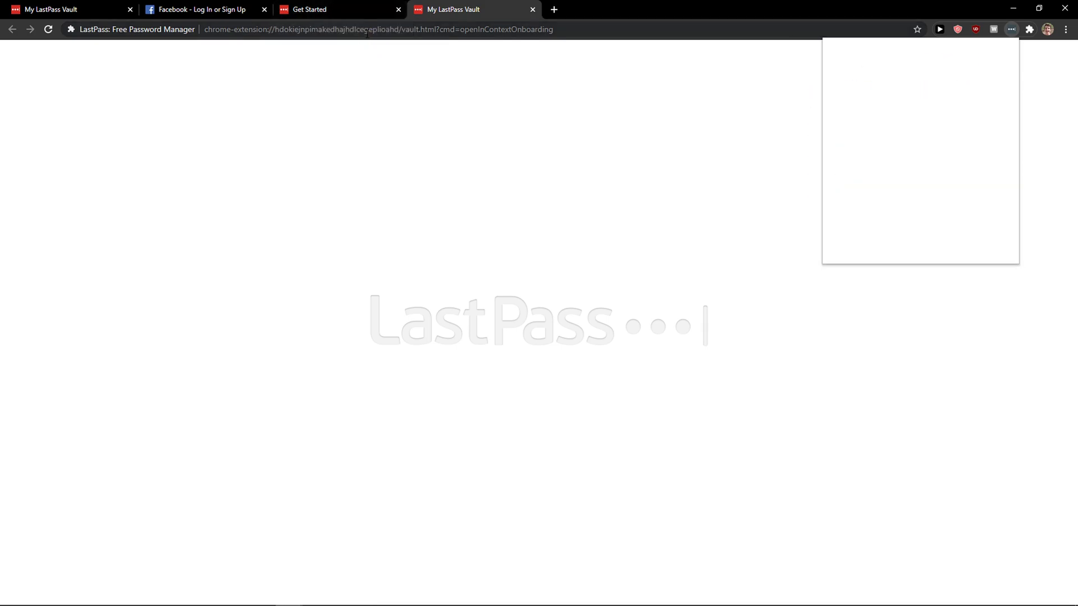
left_click(200, 9)
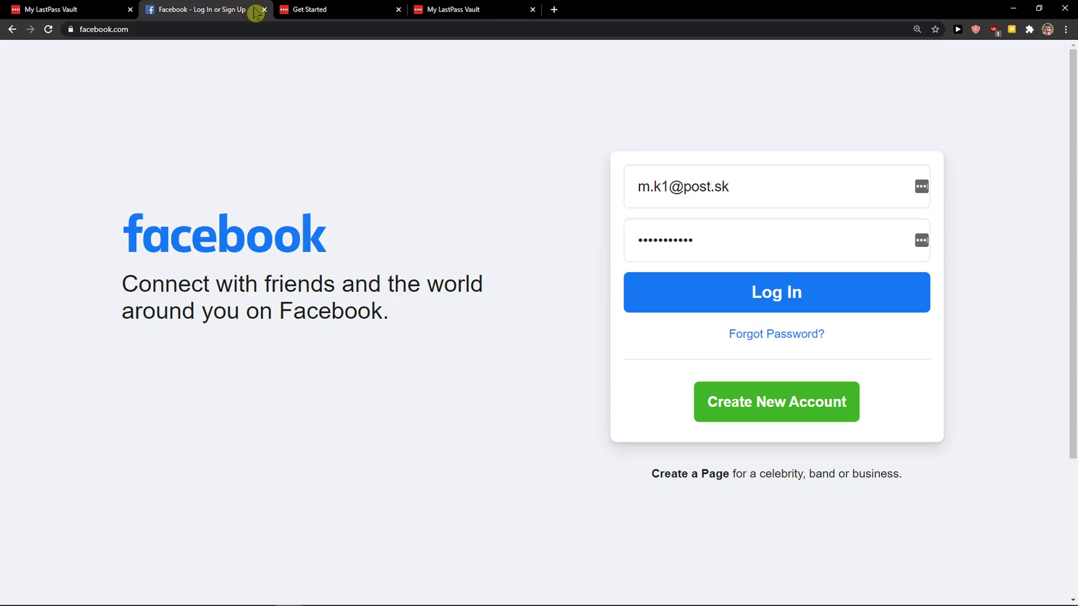
Step: Fill Facebook's login form from the saved LastPass entry, submit it, and return to the vault
left_click(756, 186)
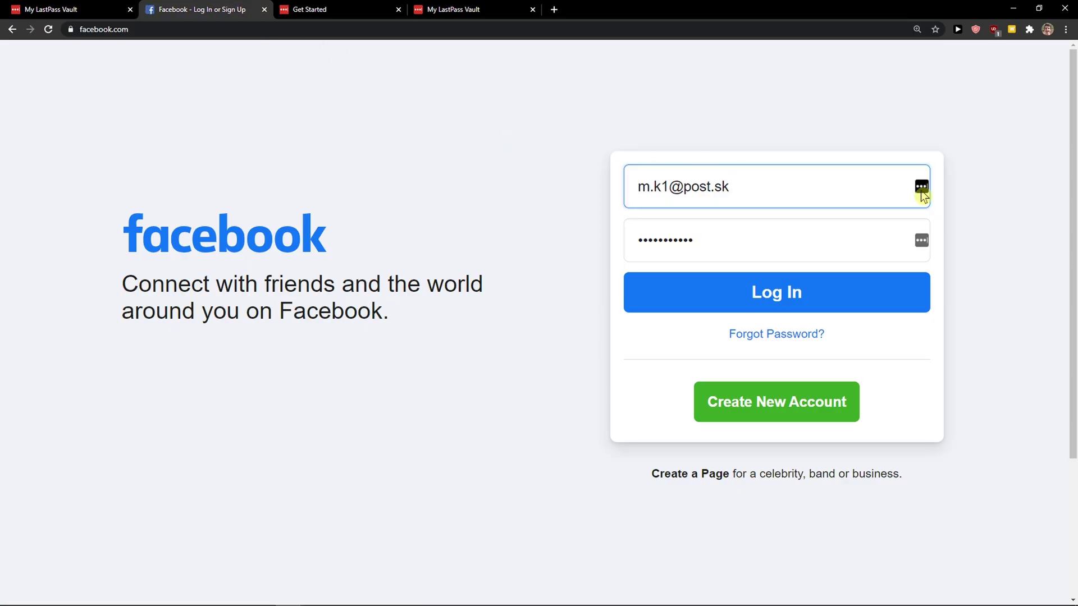
left_click(920, 186)
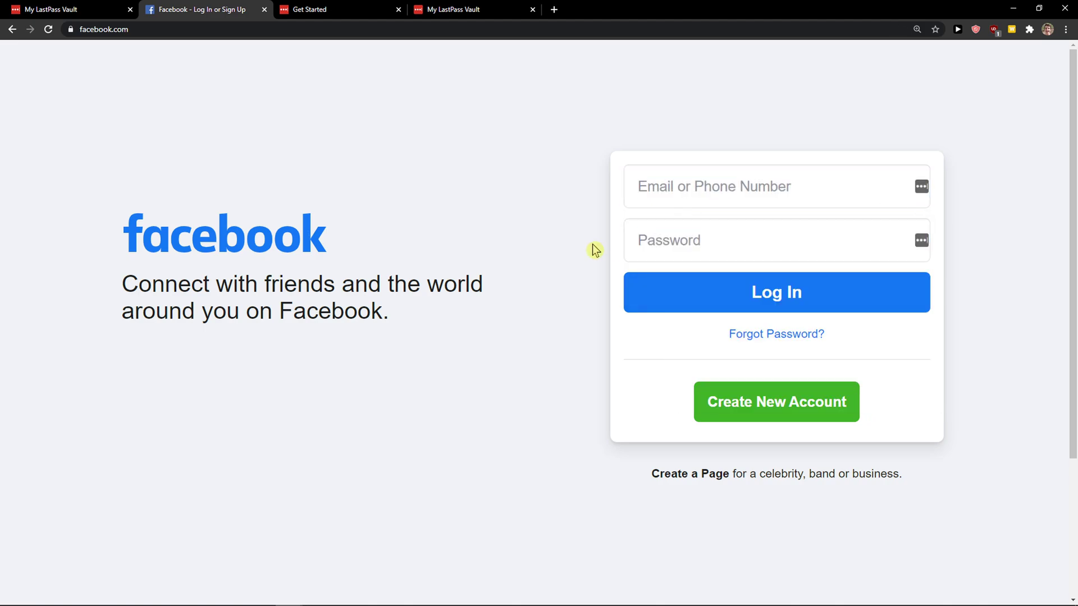
left_click(920, 186)
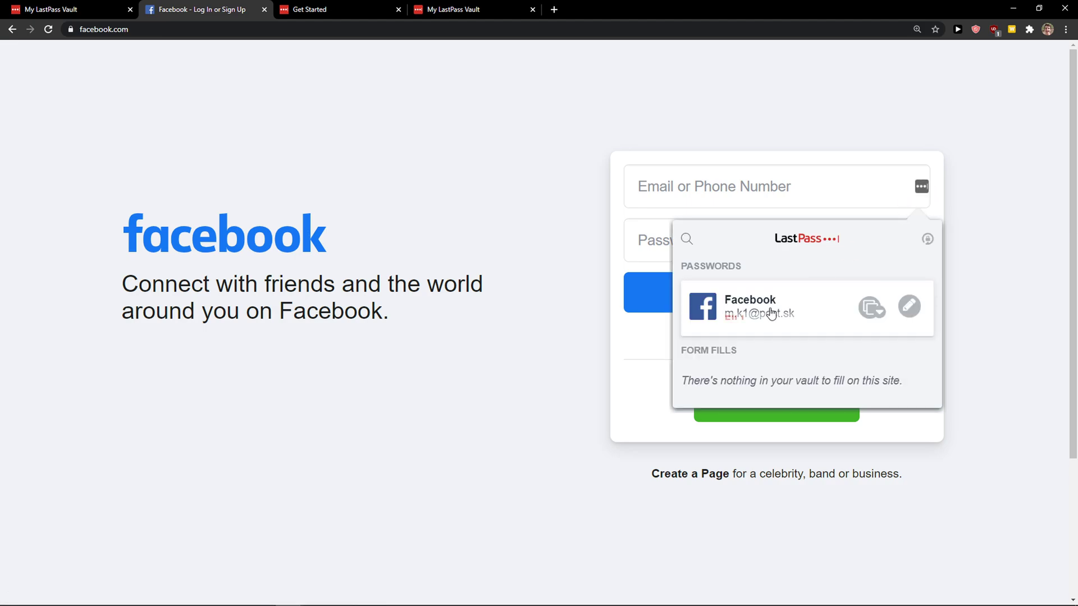
left_click(748, 307)
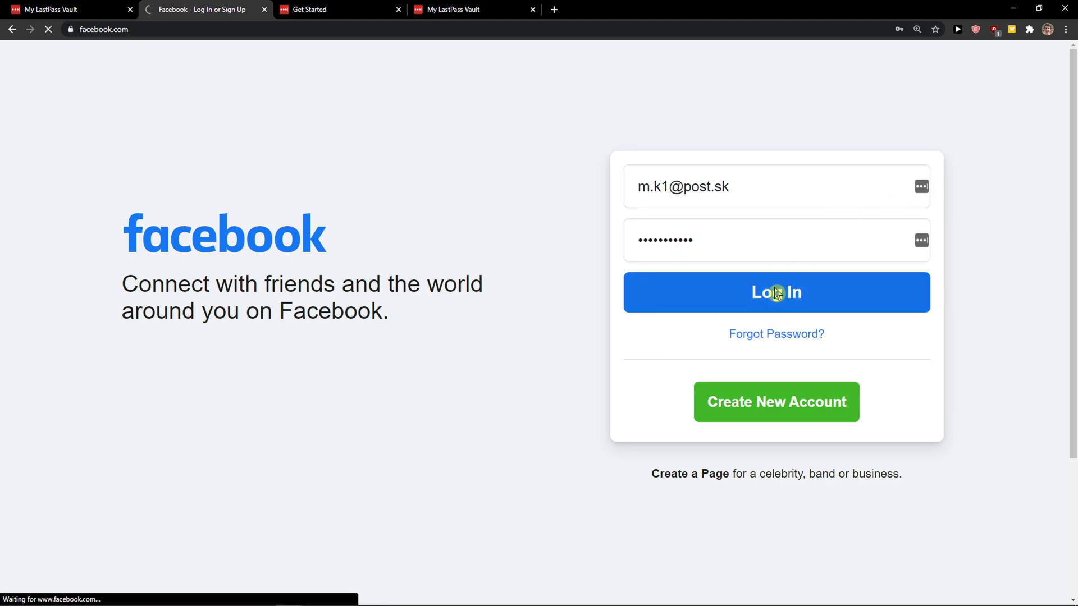
left_click(776, 292)
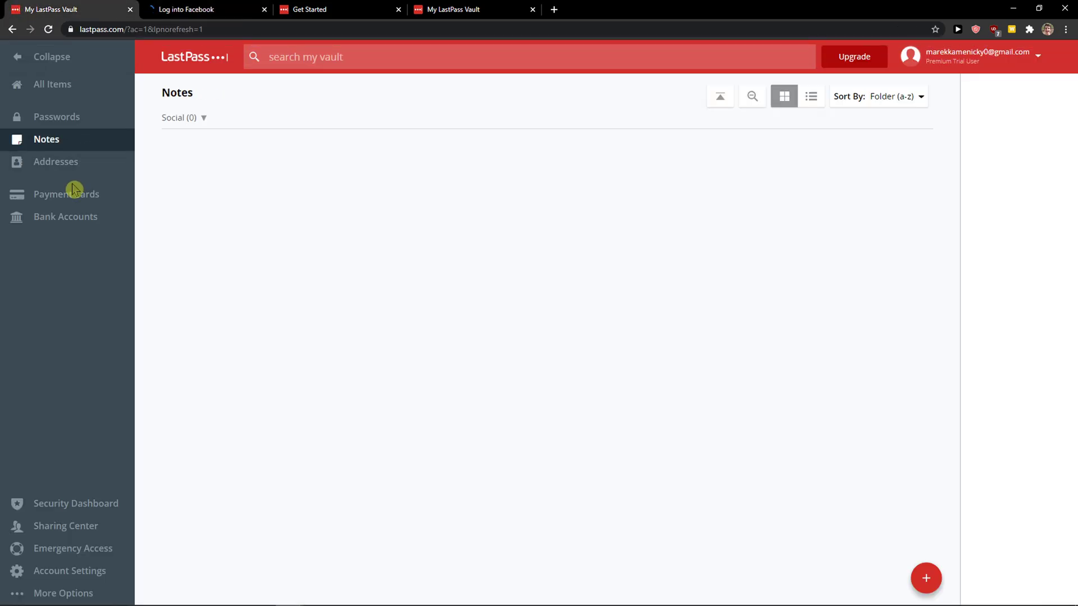
left_click(66, 195)
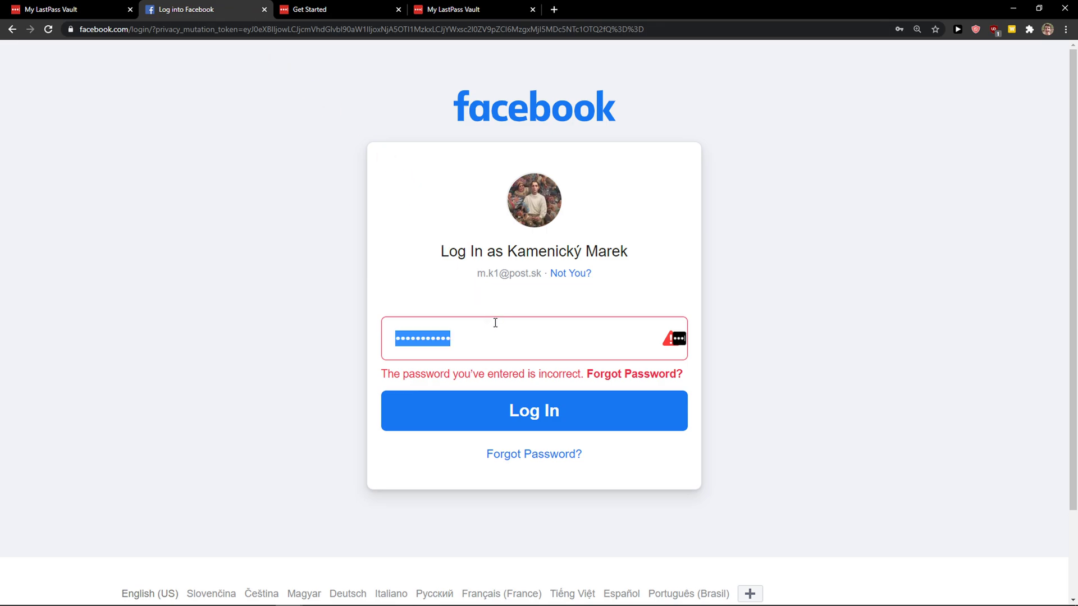
type("password")
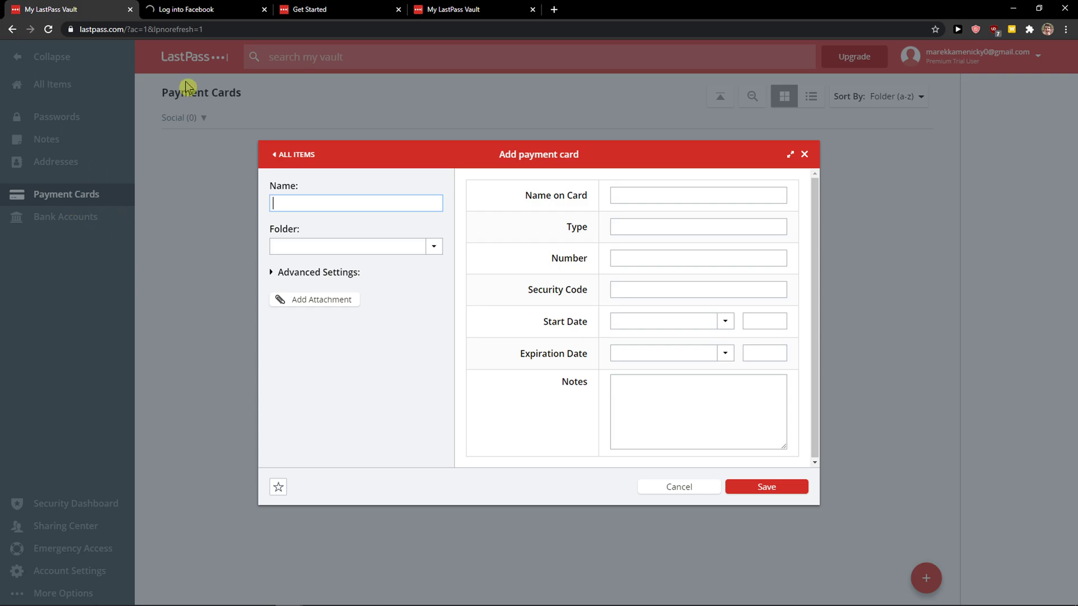
left_click(200, 11)
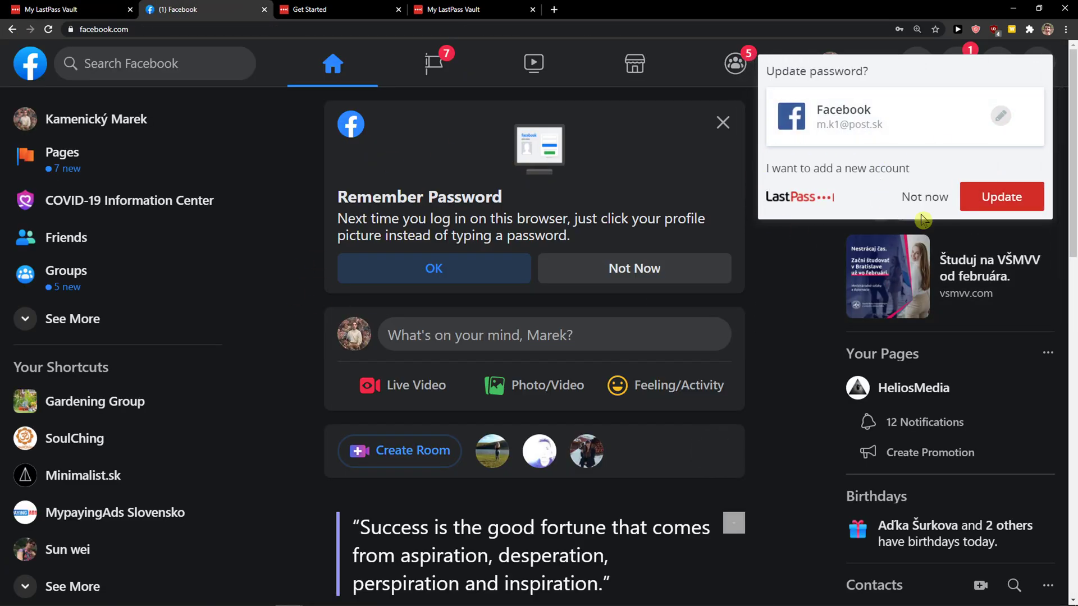
left_click(924, 196)
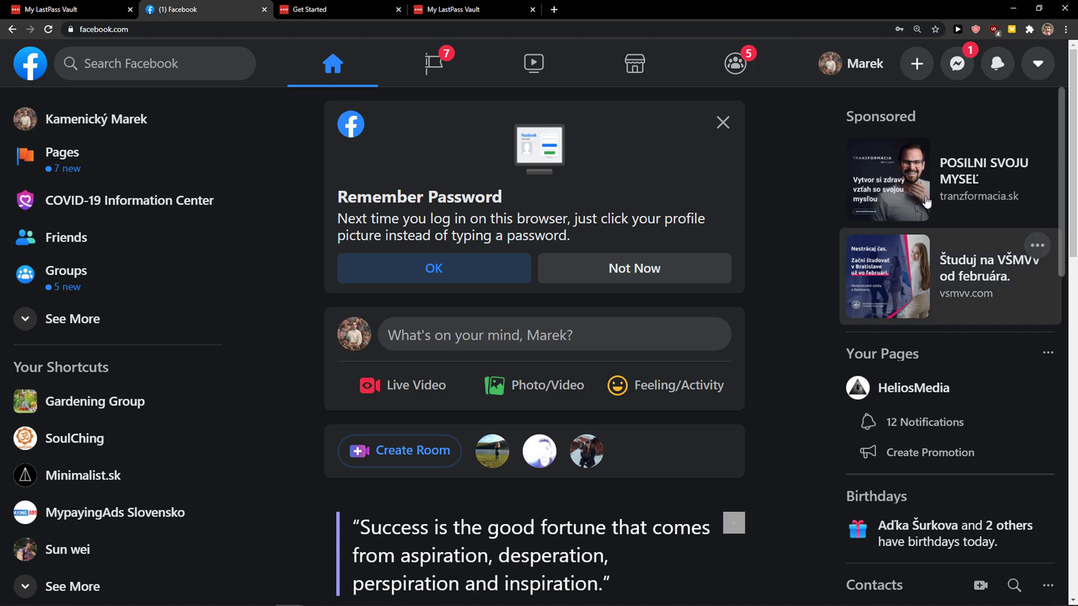
left_click(65, 11)
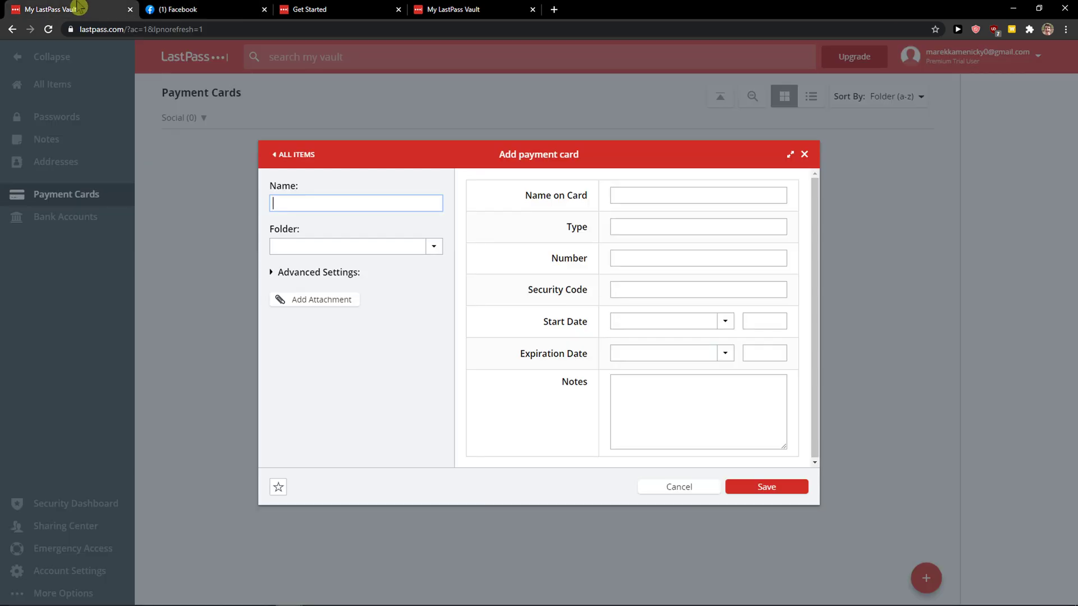